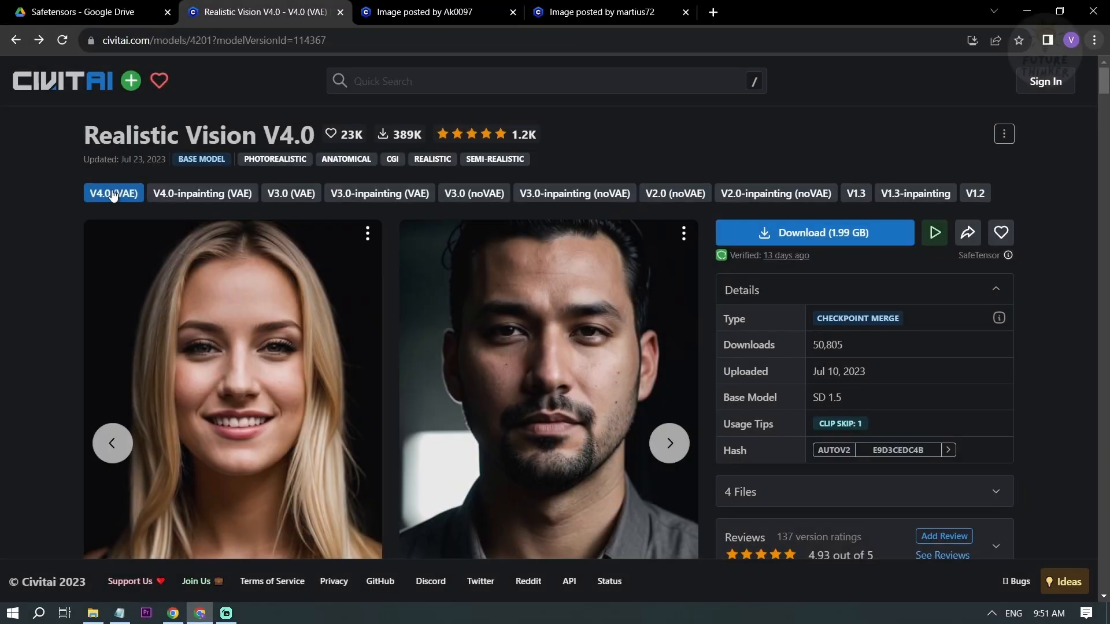
# Step: Browse the Realistic Vision model page and view its V2.0 (noVAE) version
pyautogui.scroll(-3)
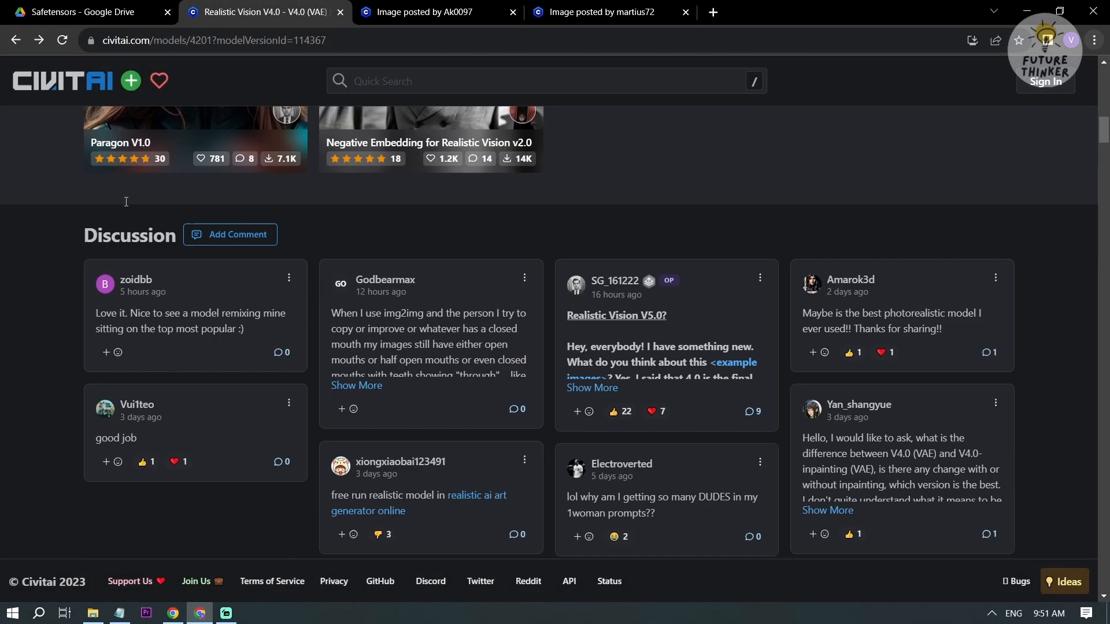
pyautogui.scroll(3)
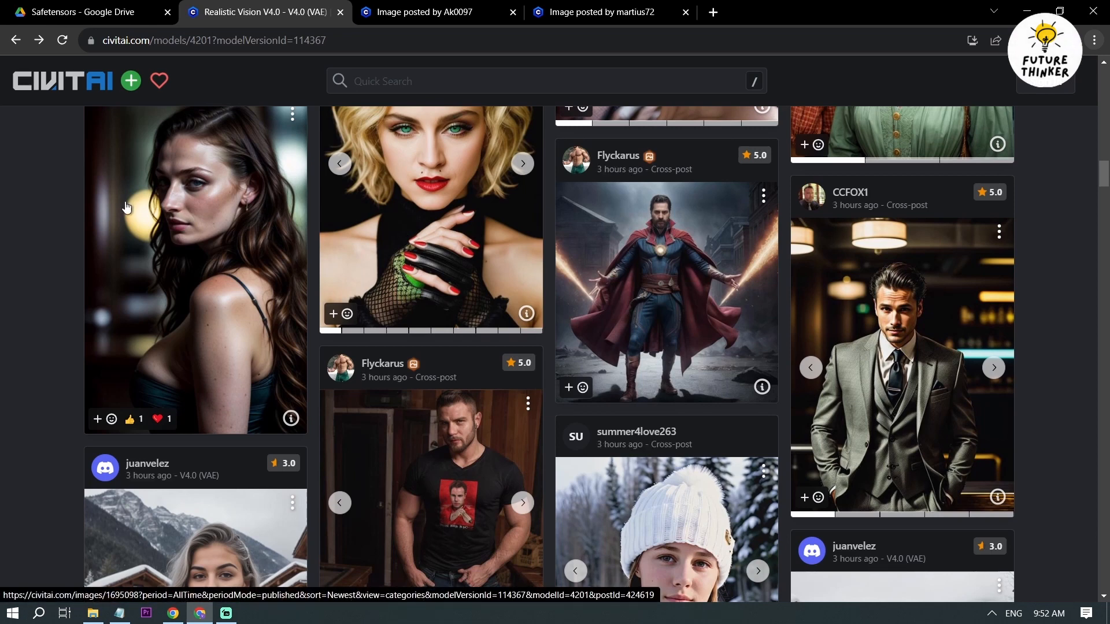
pyautogui.scroll(3)
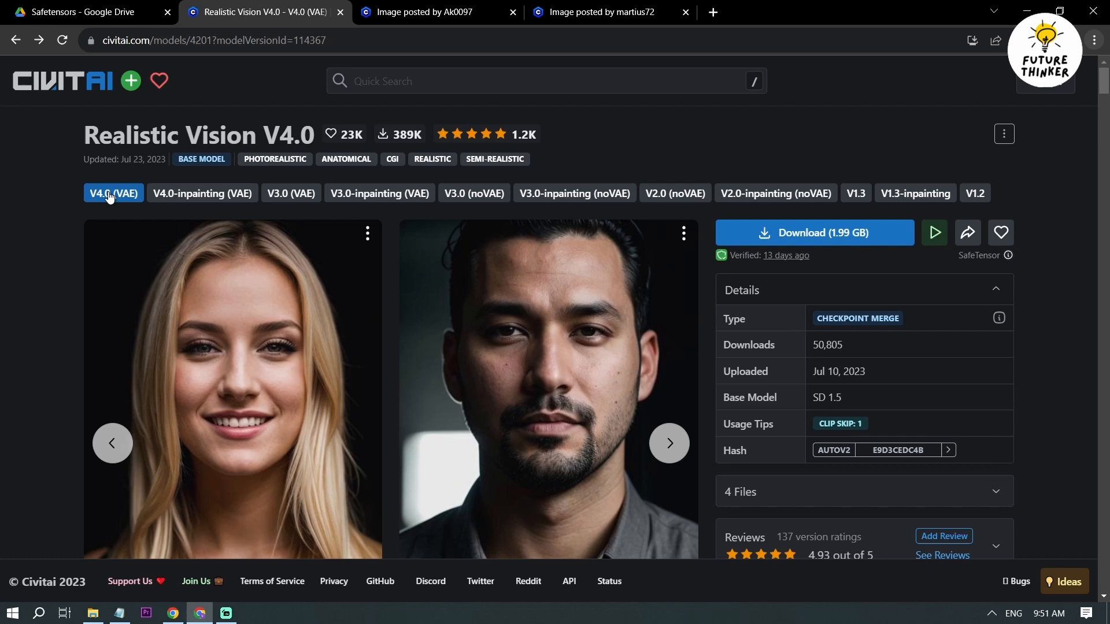
pyautogui.click(674, 193)
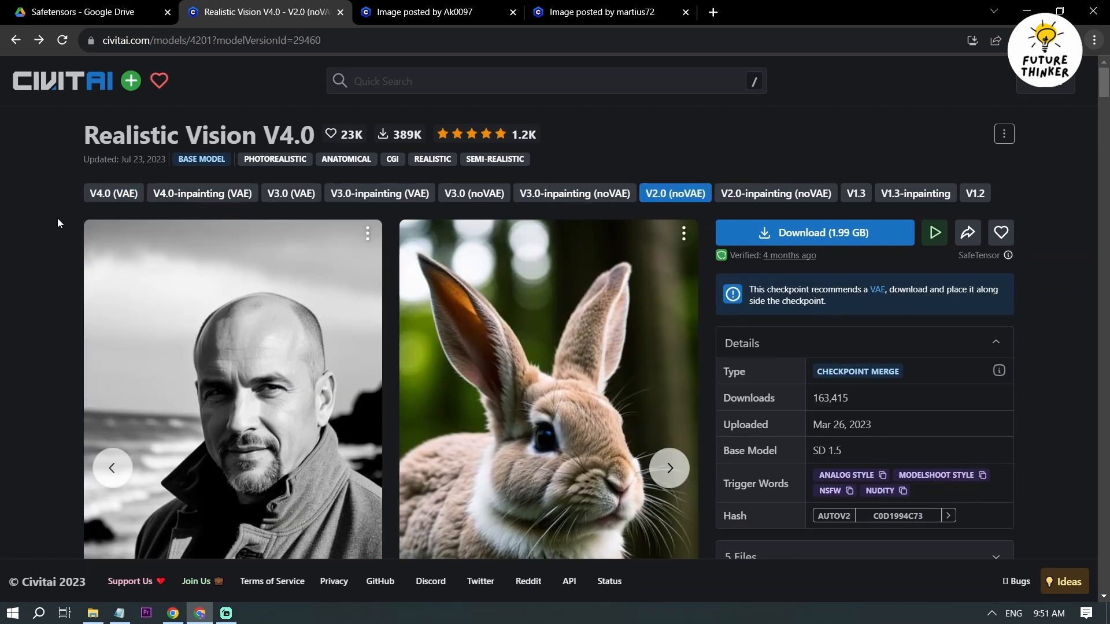
pyautogui.scroll(-3)
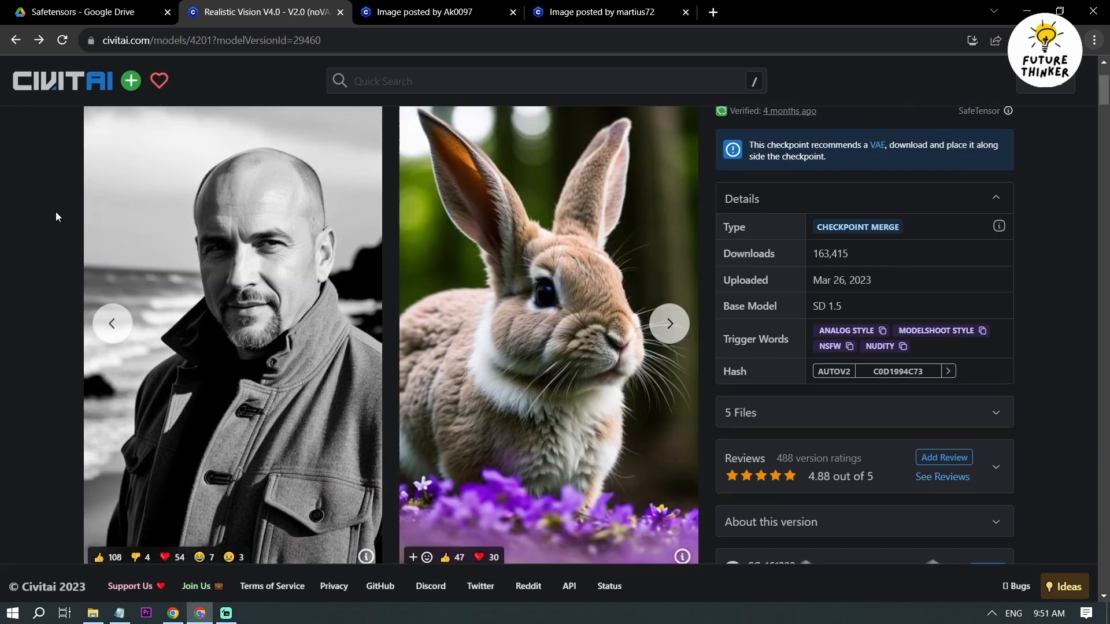
pyautogui.scroll(-3)
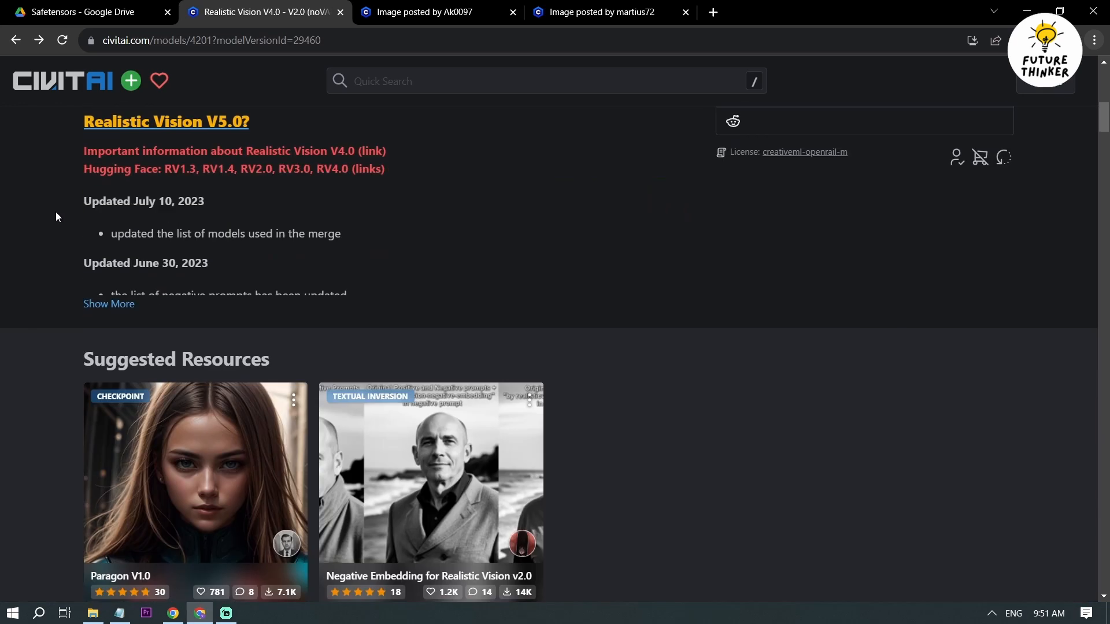
pyautogui.scroll(-3)
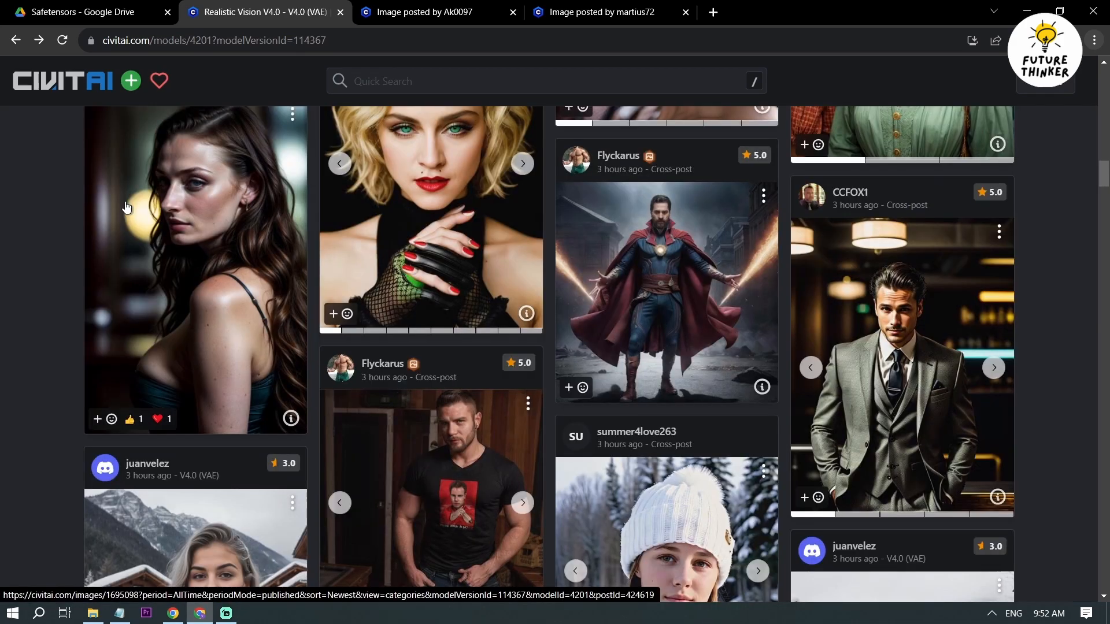
pyautogui.scroll(3)
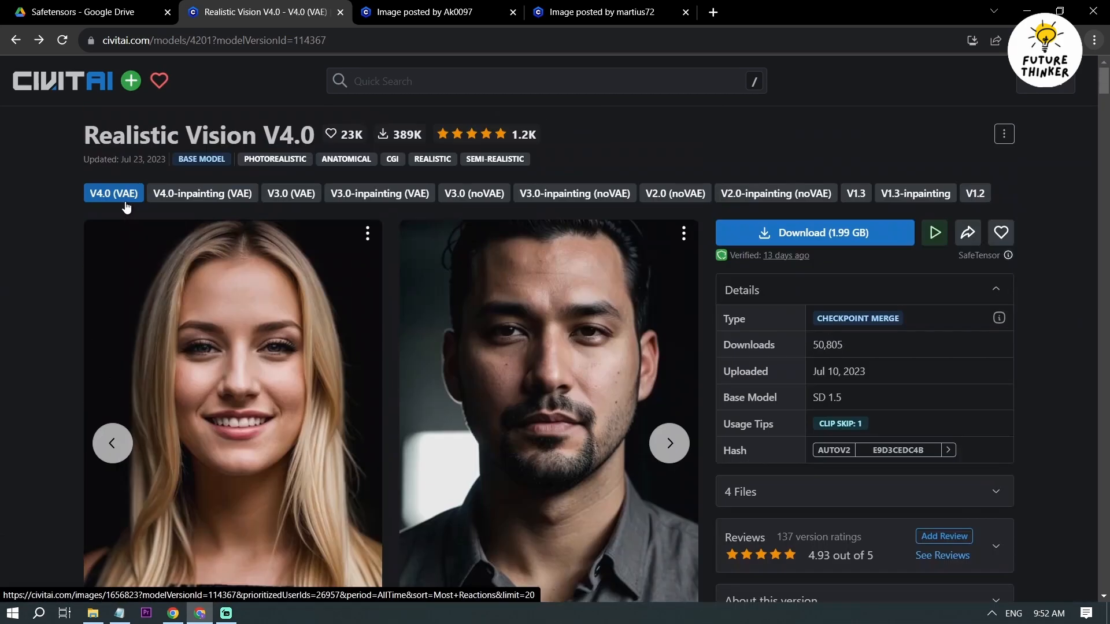
# Step: Search for Google Colab and upload the loadsafetensors.ipynb notebook
pyautogui.write('google colab')
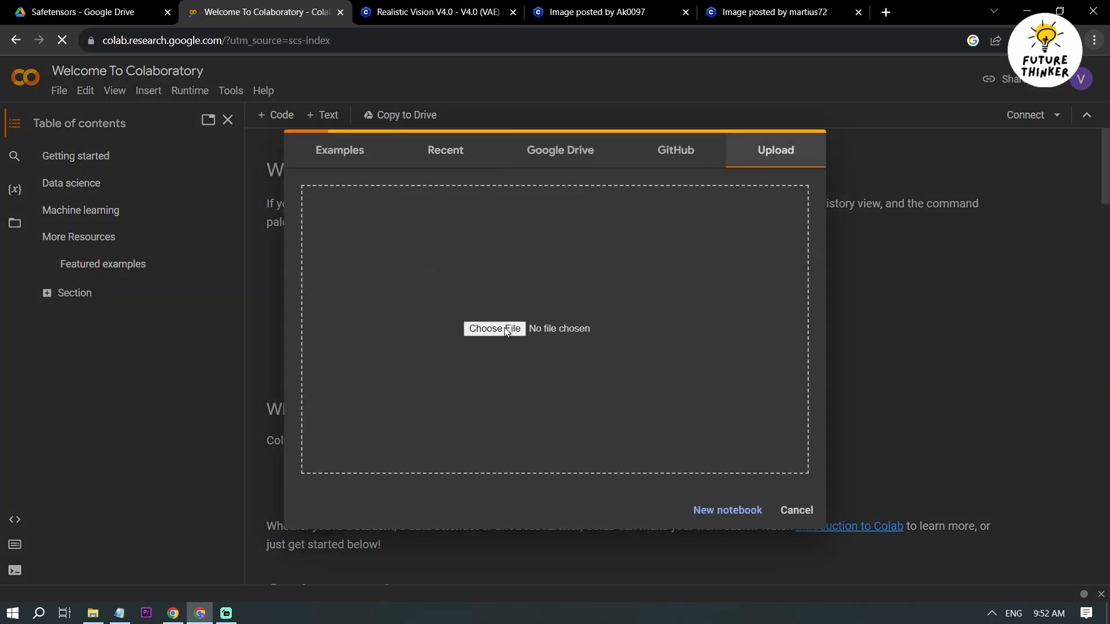
pyautogui.click(494, 329)
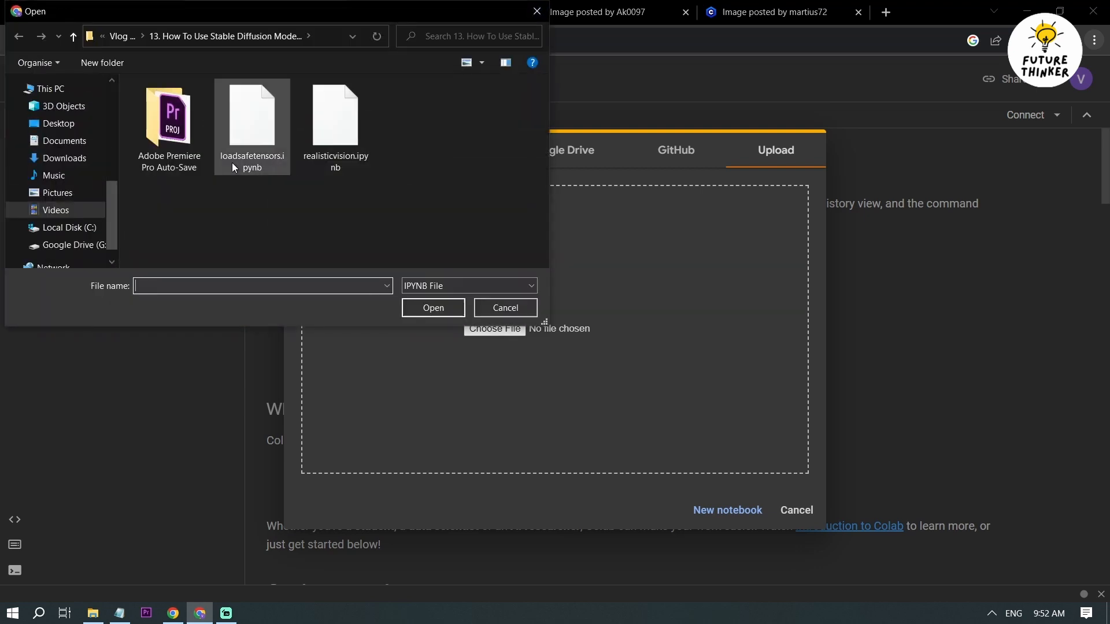
pyautogui.click(505, 307)
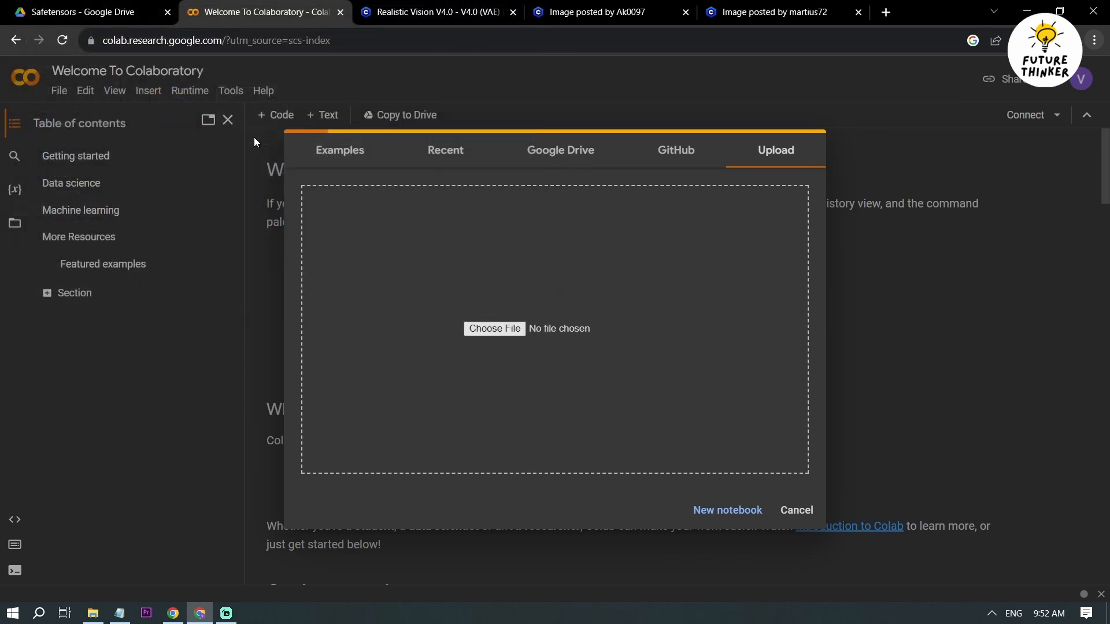
pyautogui.click(494, 328)
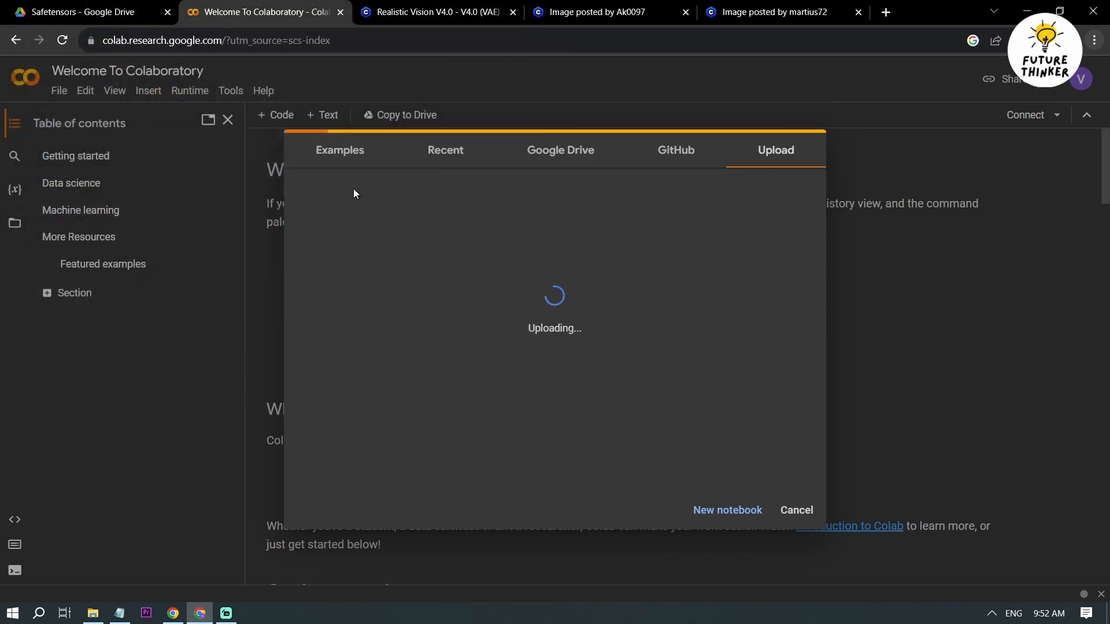
# Step: Check the model files in the Drive Safetensors folder, then return to the notebook
pyautogui.click(81, 12)
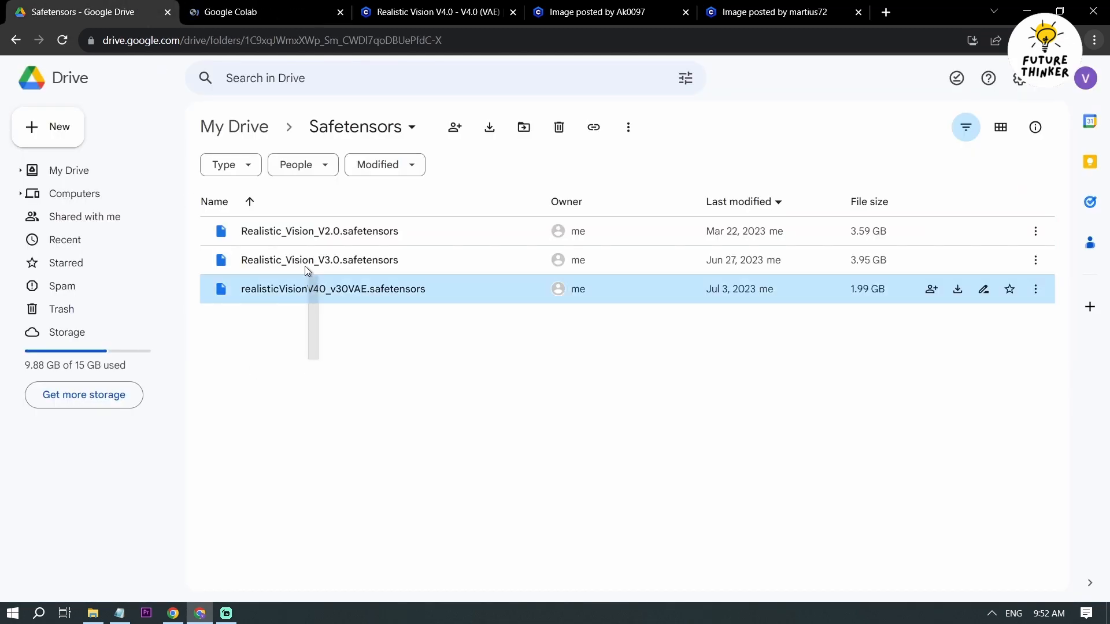
pyautogui.click(332, 289)
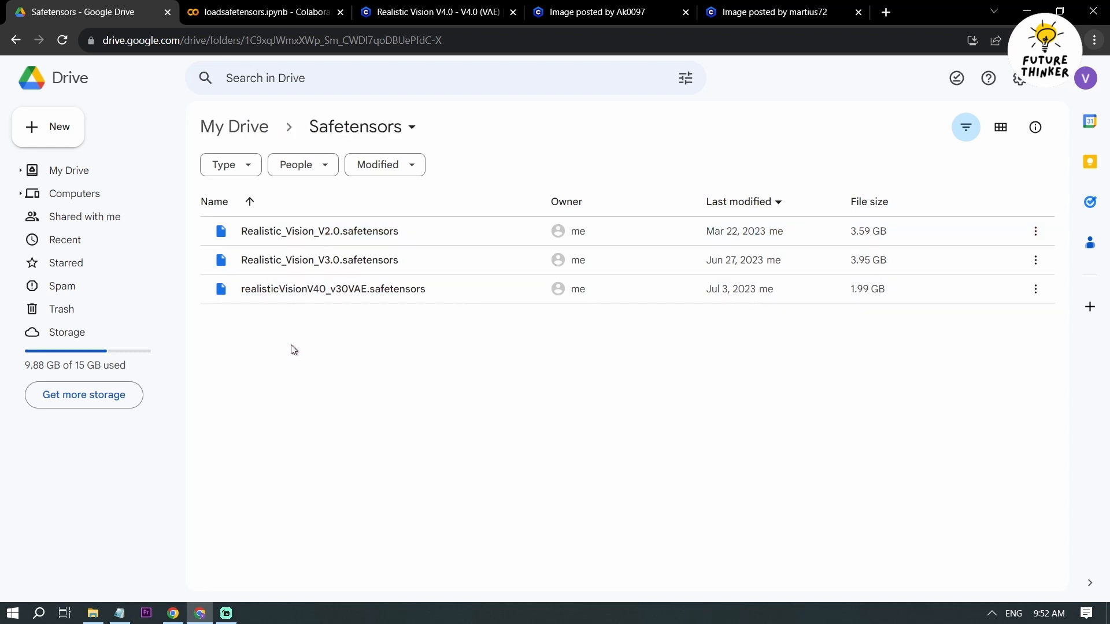
pyautogui.click(266, 13)
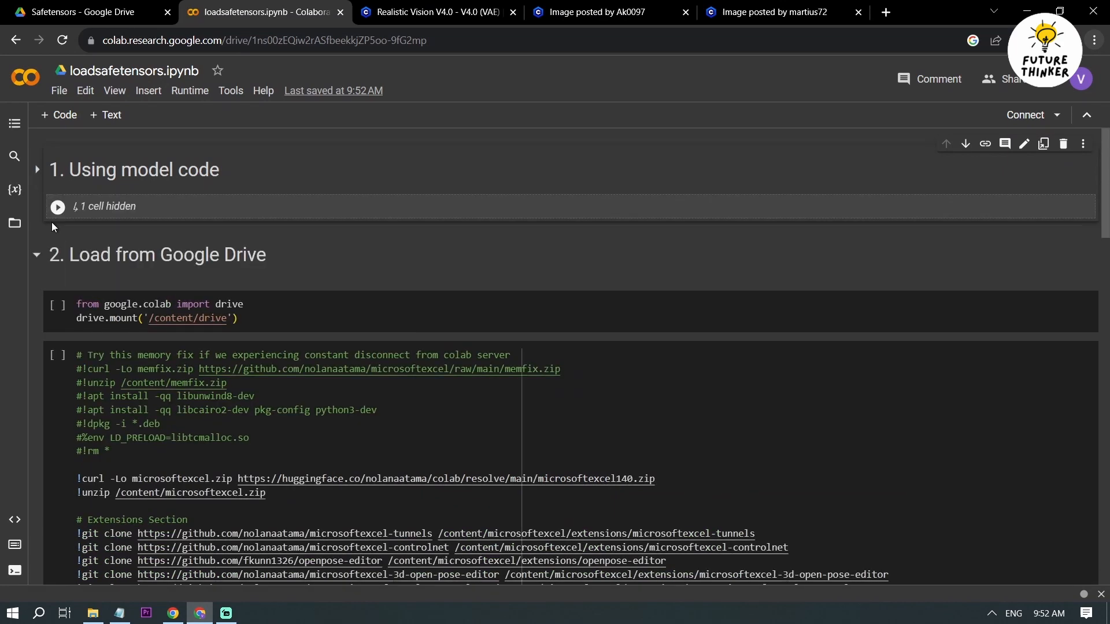
# Step: Run the drive.mount cell and scroll down to the Safetensors model listing
pyautogui.click(56, 233)
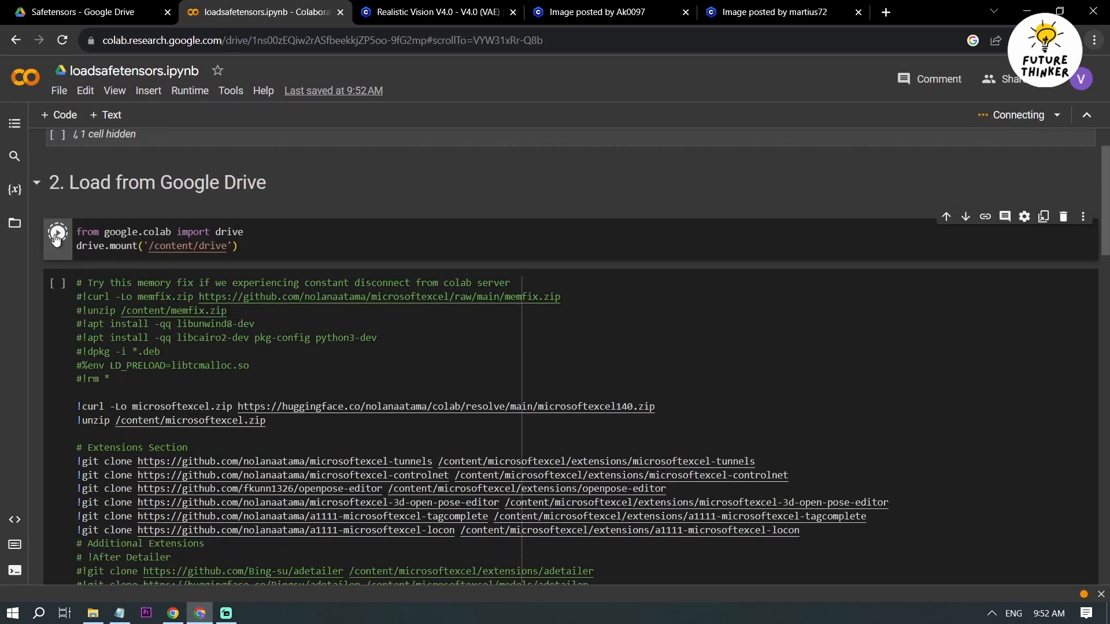
pyautogui.click(57, 239)
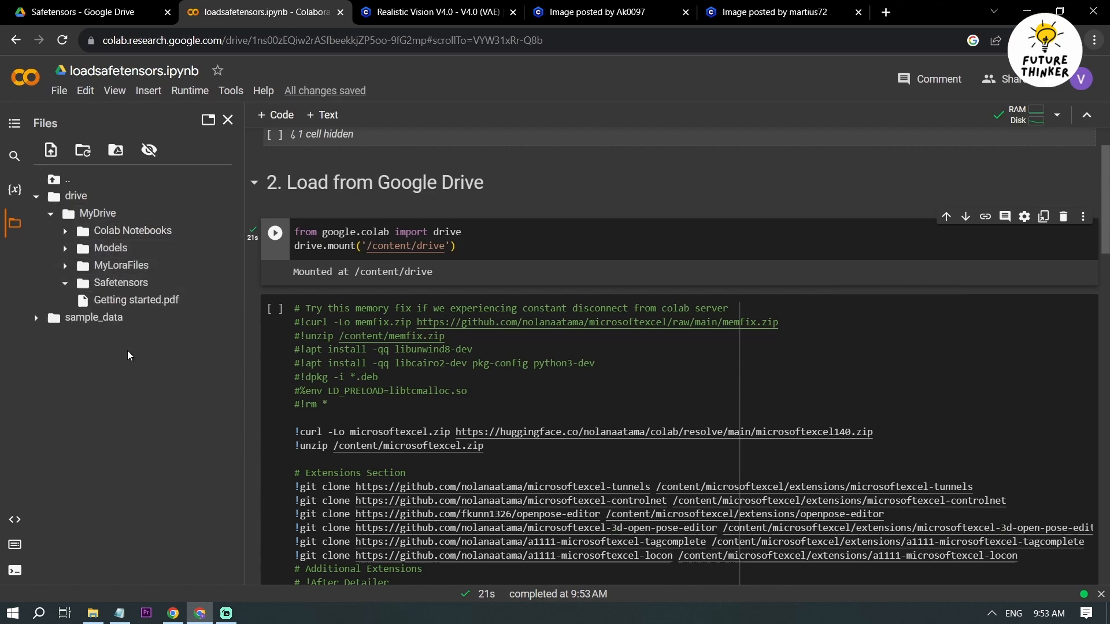
pyautogui.scroll(-3)
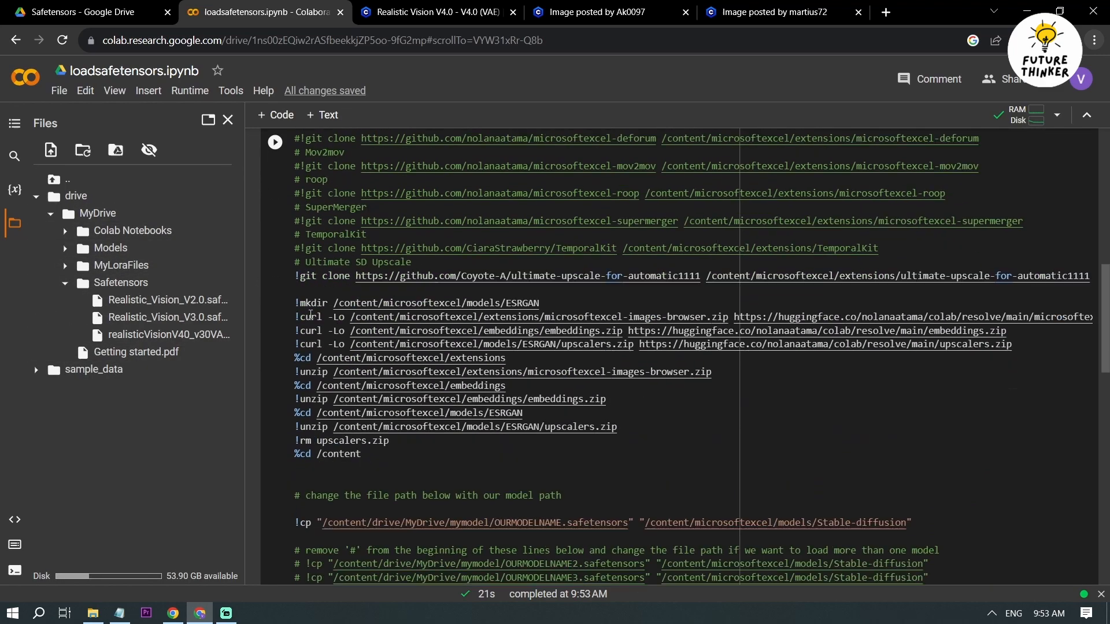
pyautogui.scroll(-3)
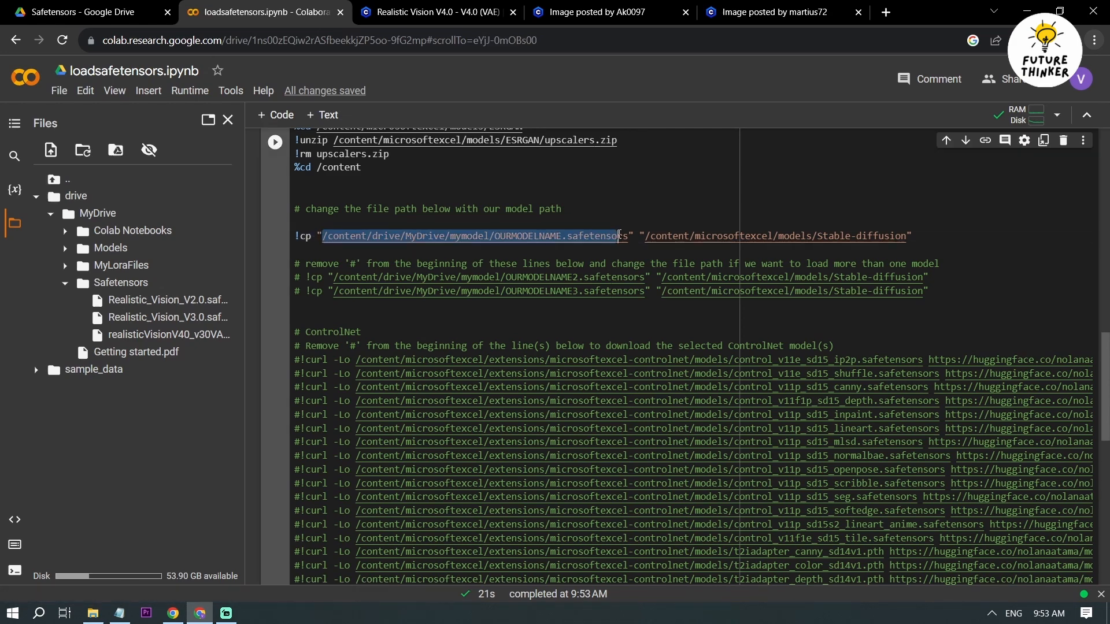
# Step: Set the copy path to /content/drive/MyDrive/Safetensors/Realistic_Vision_V2.0.safetensors and launch
pyautogui.write('/content/drive/MyDrive/Safetensors/Realistic_Vision_V2.0.safetensors')
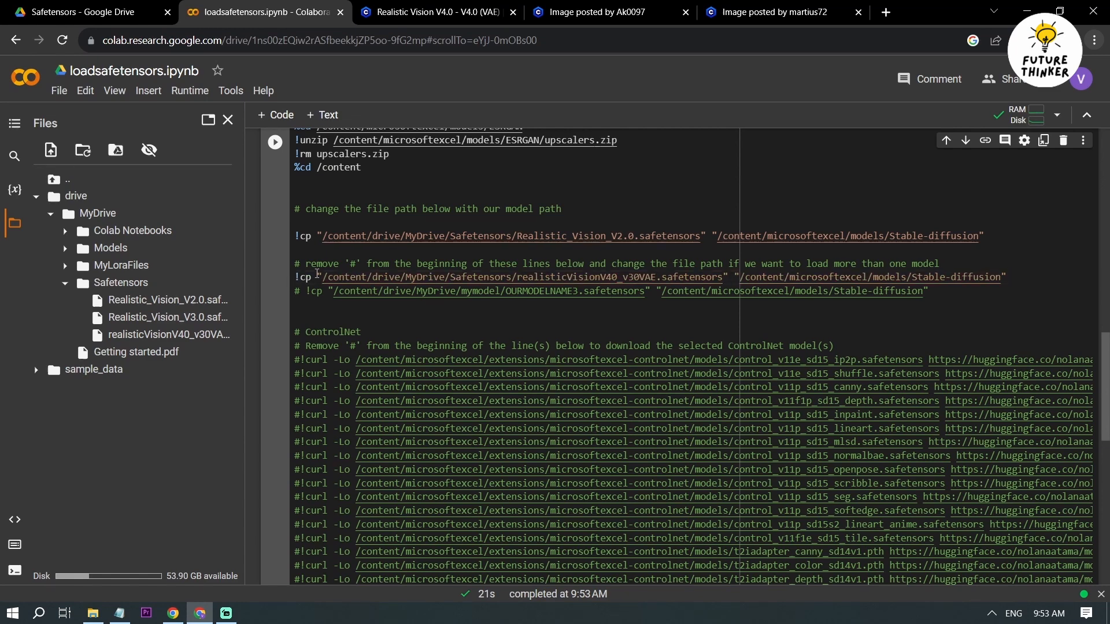
pyautogui.scroll(-3)
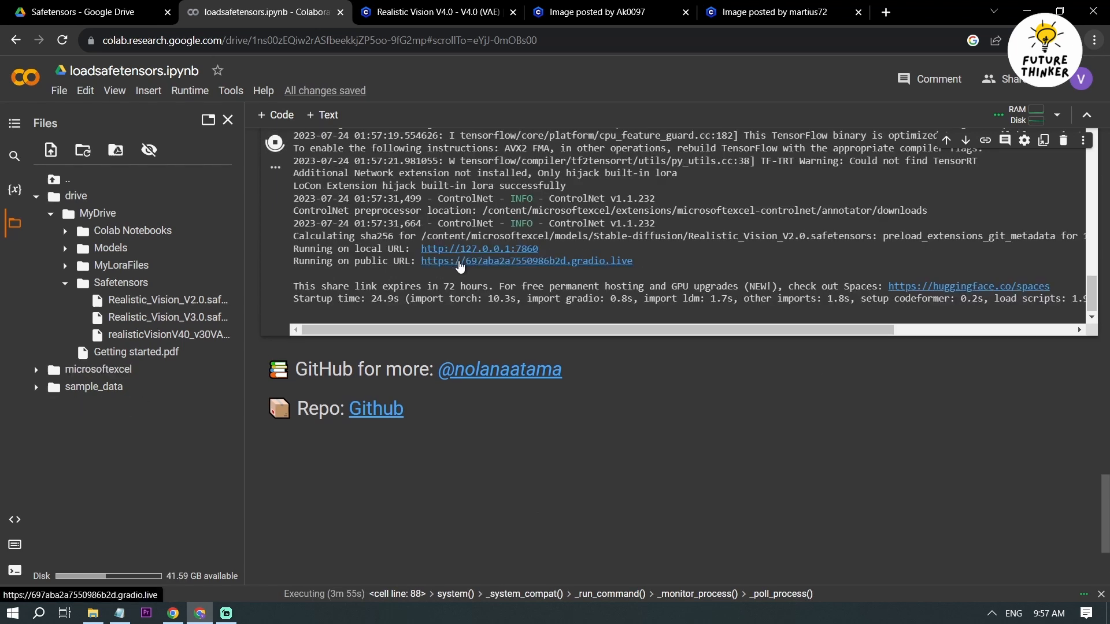
# Step: Open the web UI via its gradio.live link and load Realistic_Vision_V2.0.safetensors
pyautogui.click(527, 261)
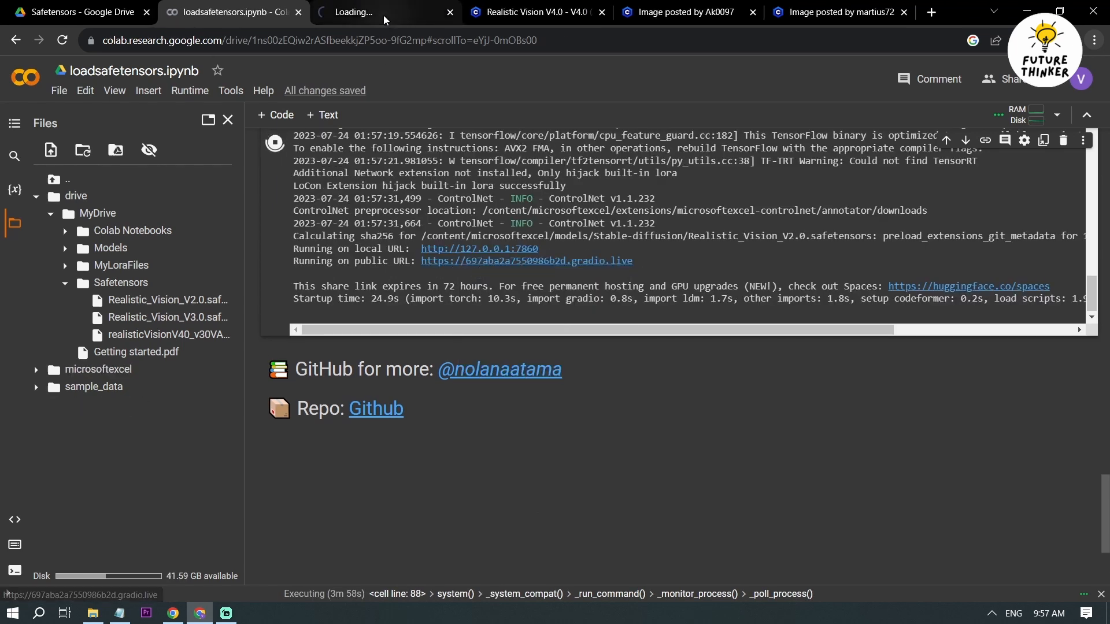
pyautogui.click(387, 12)
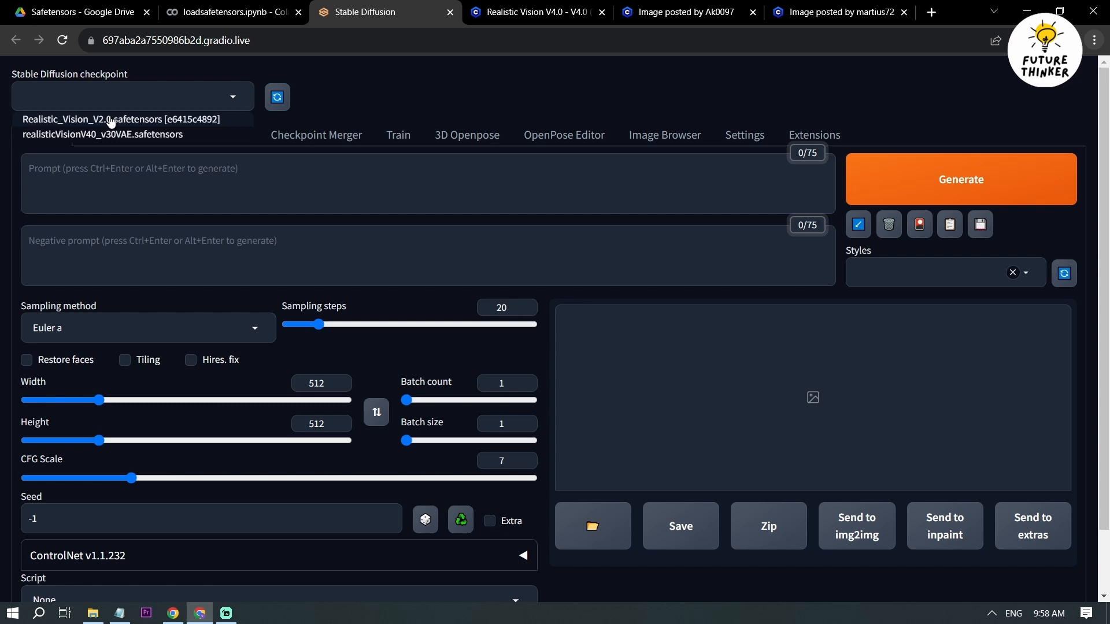
pyautogui.click(119, 119)
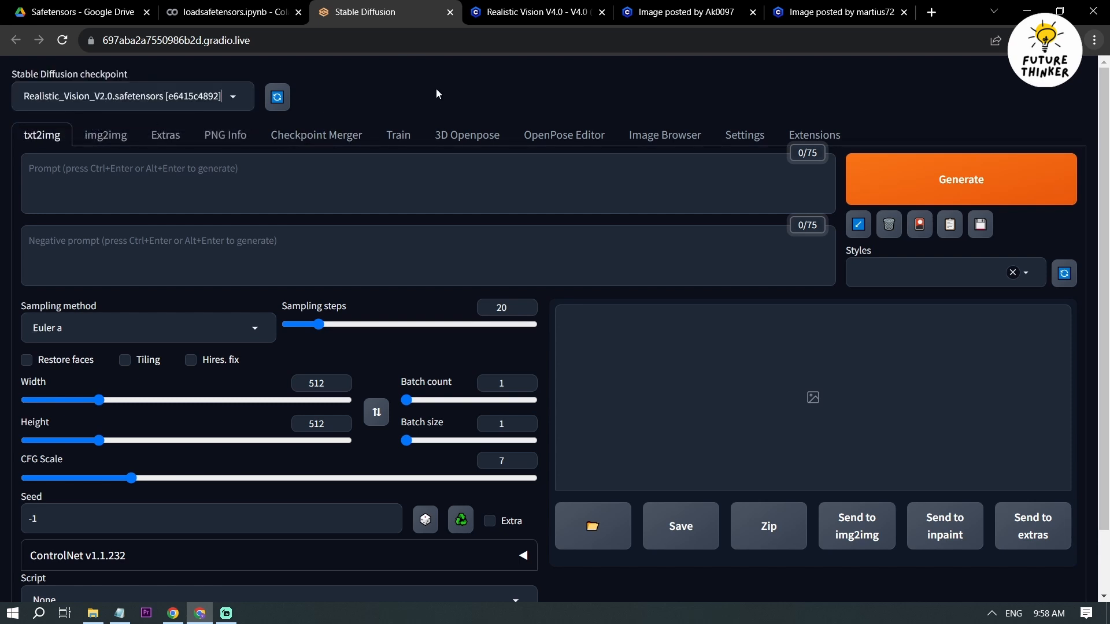
pyautogui.moveTo(487, 45)
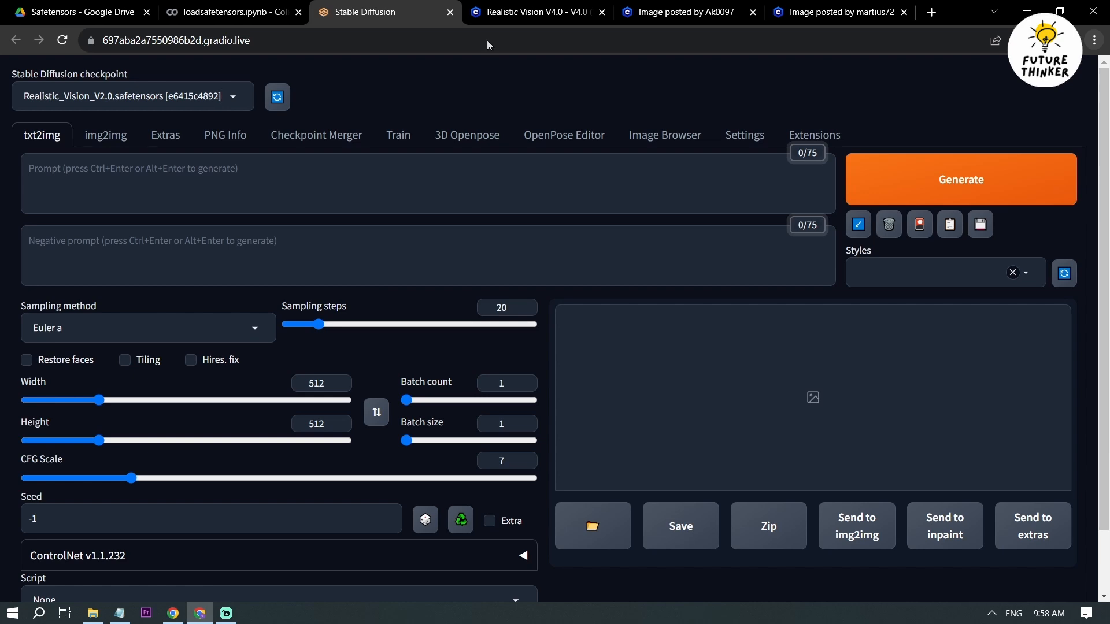
pyautogui.click(534, 12)
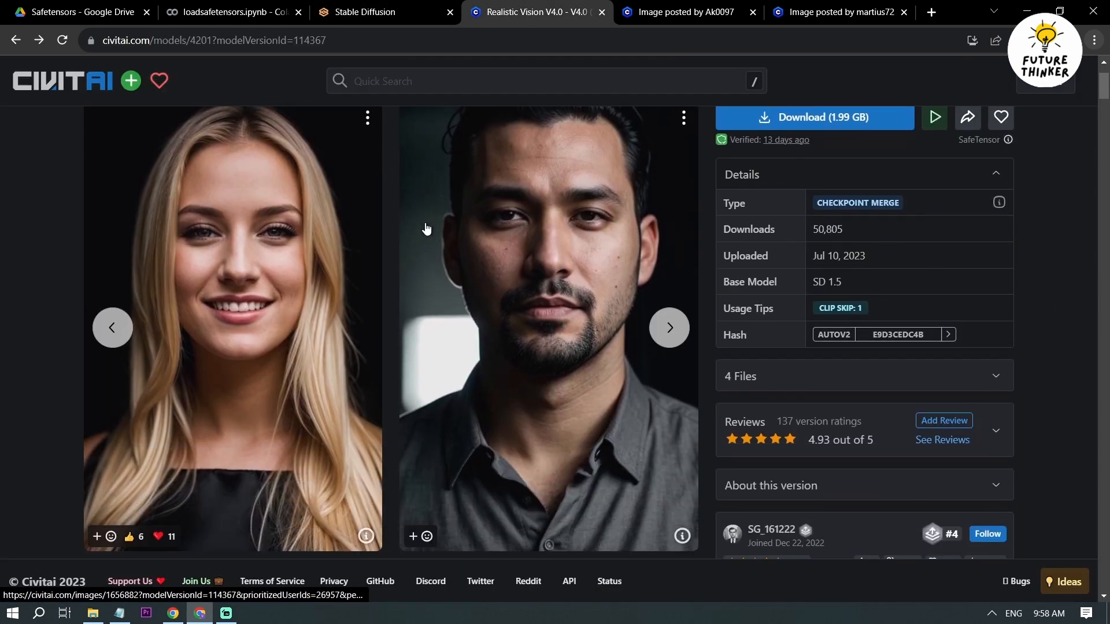
# Step: Copy the Joker post's prompt and negative prompt into txt2img, inserting Johnny Depp
pyautogui.click(693, 13)
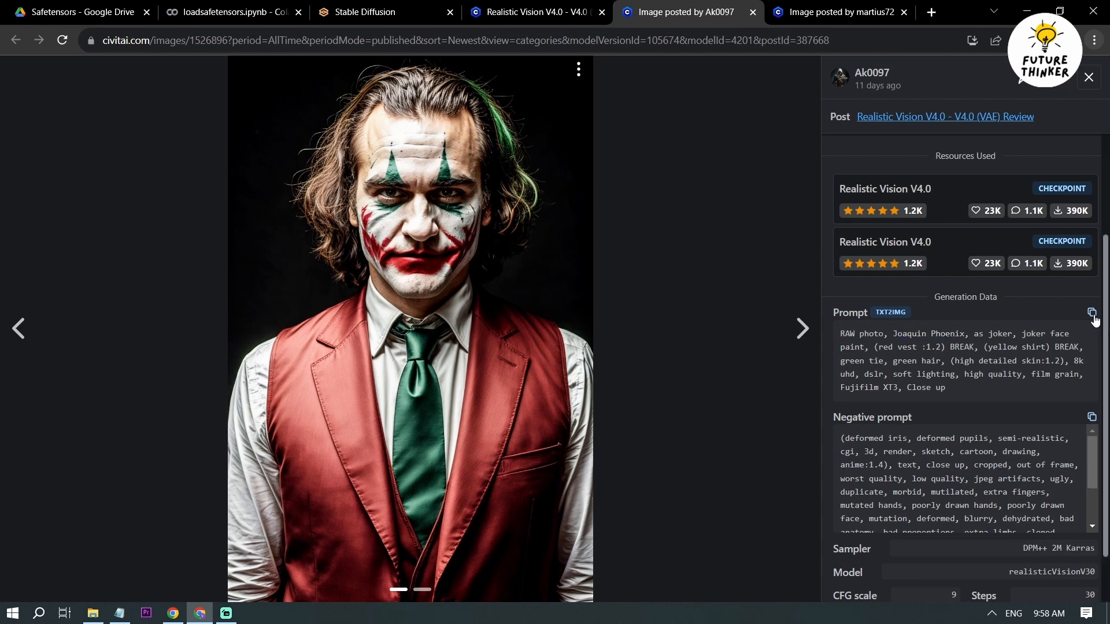
pyautogui.click(537, 12)
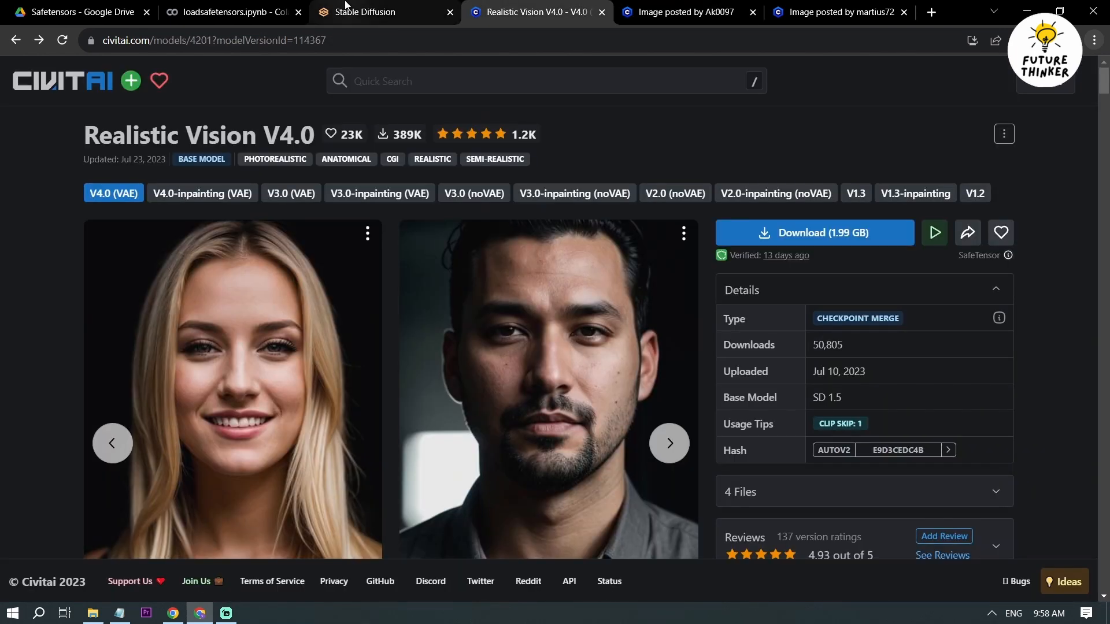
pyautogui.click(372, 12)
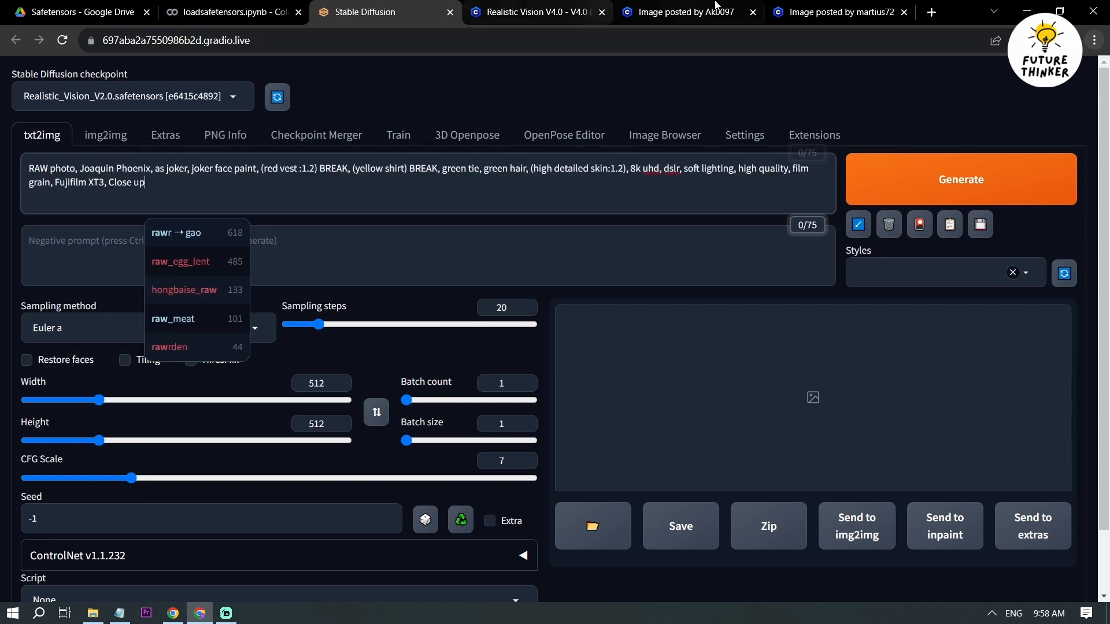
pyautogui.click(694, 11)
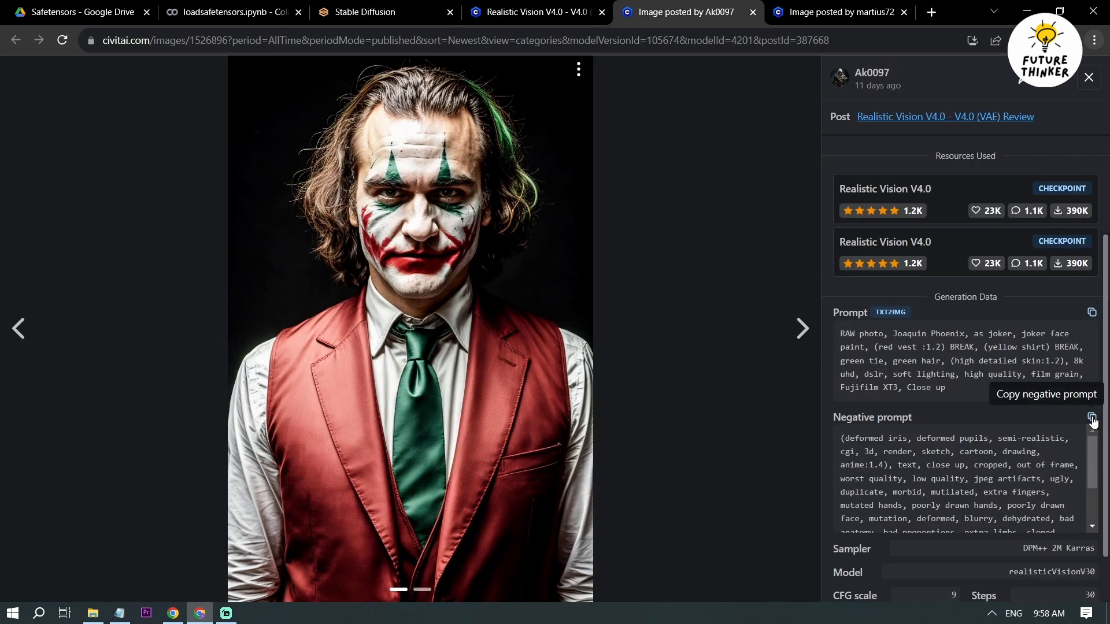
pyautogui.click(366, 13)
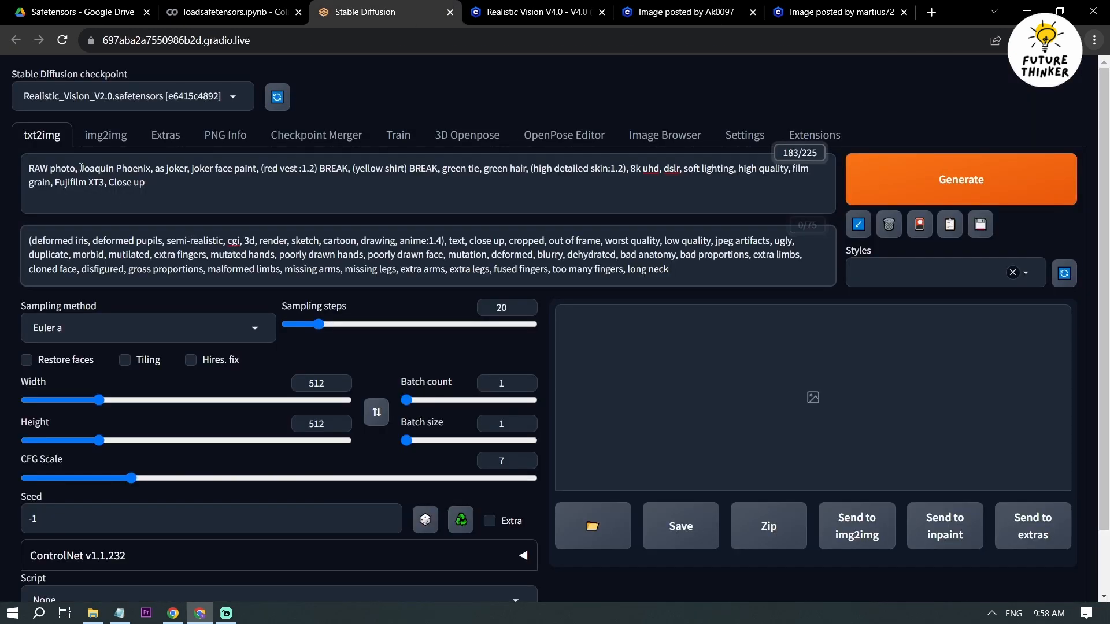
pyautogui.doubleClick(95, 168)
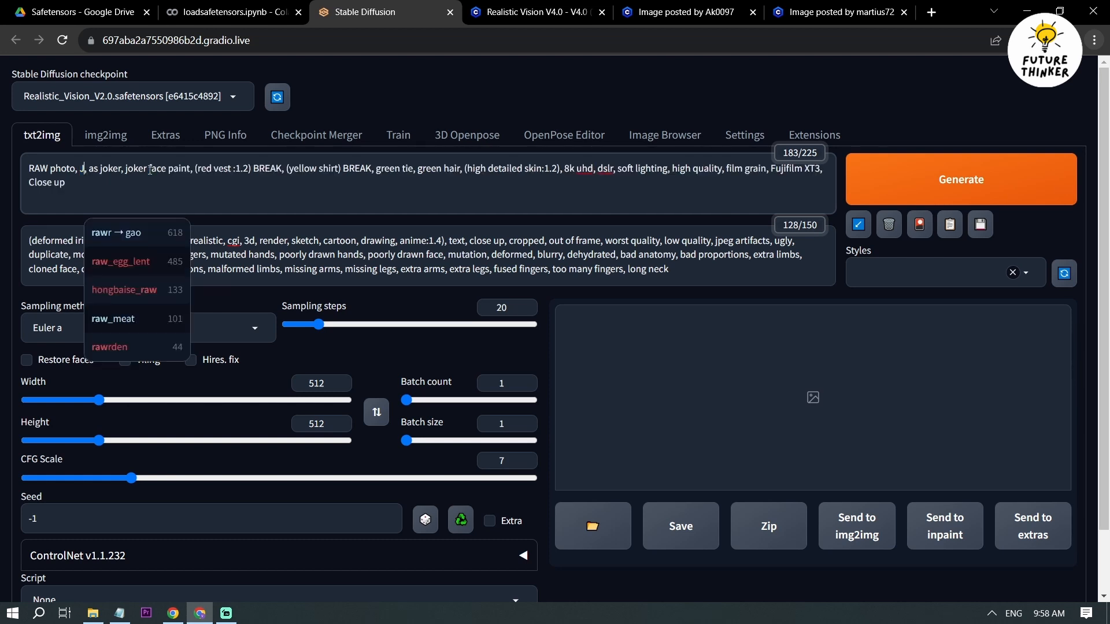
pyautogui.write('ohnny Depp')
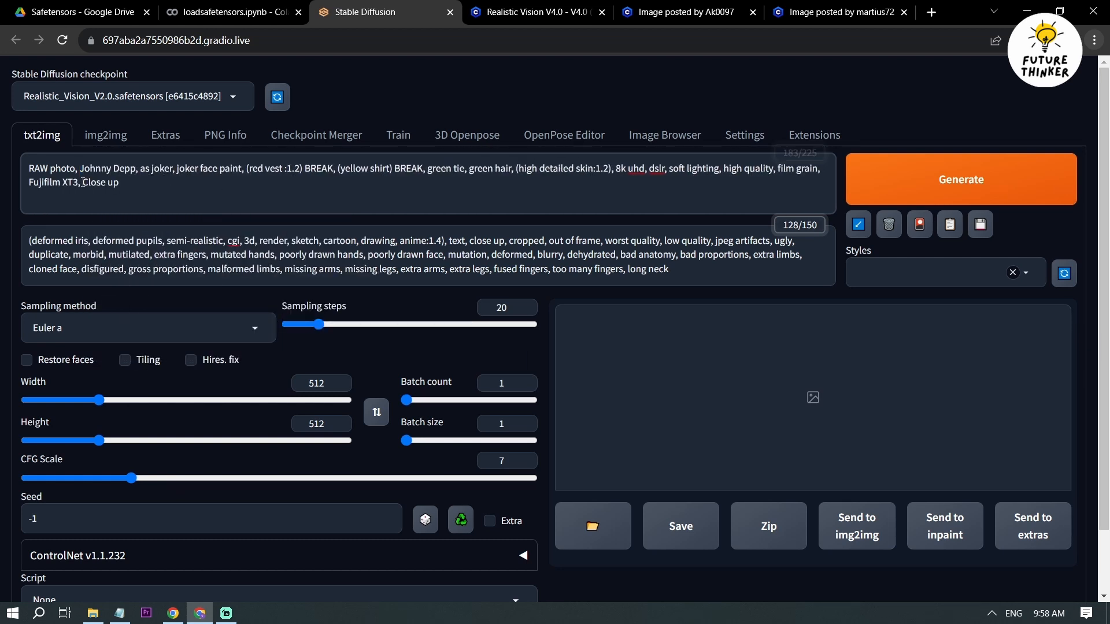
pyautogui.moveTo(210, 228)
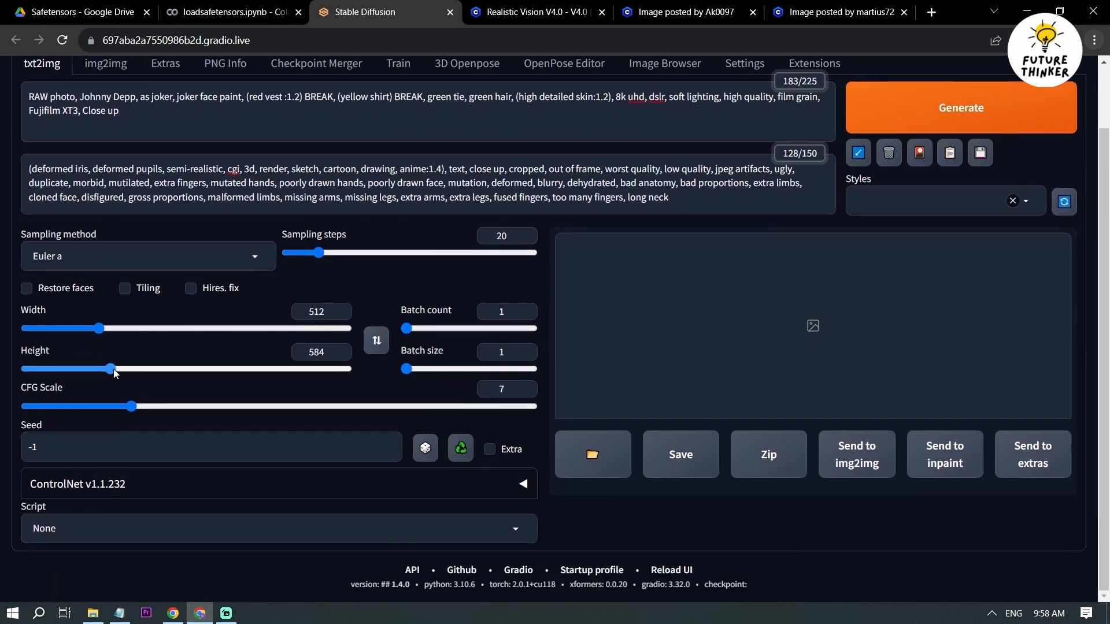
# Step: Set image height to 784 and generate the Johnny Depp Joker portrait
pyautogui.moveTo(108, 368); pyautogui.dragTo(141, 368)
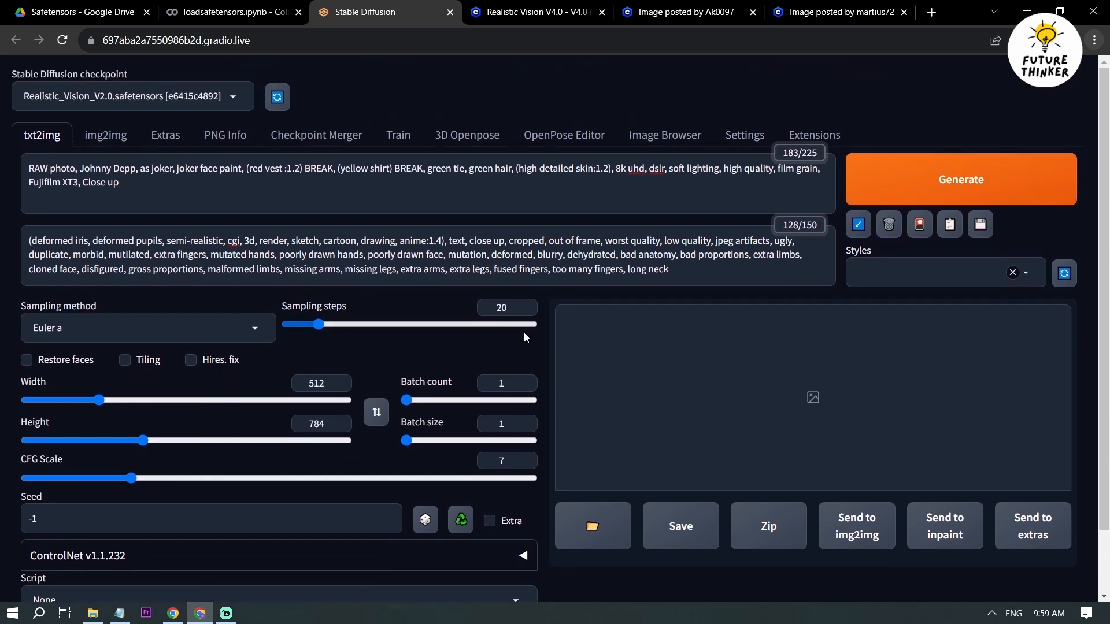
pyautogui.moveTo(927, 179)
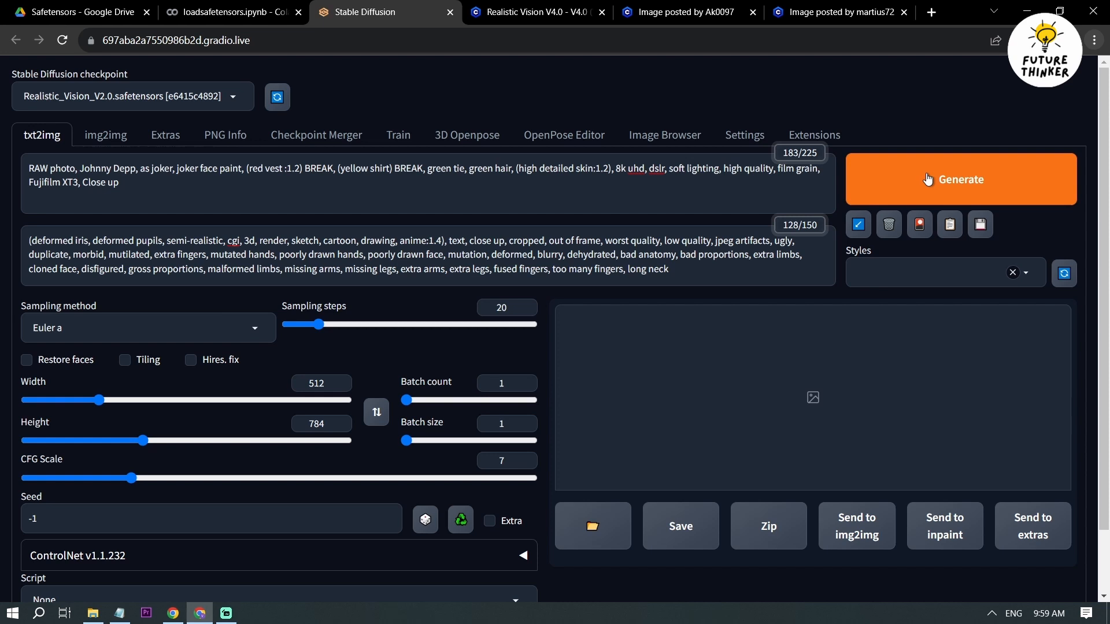
pyautogui.click(961, 180)
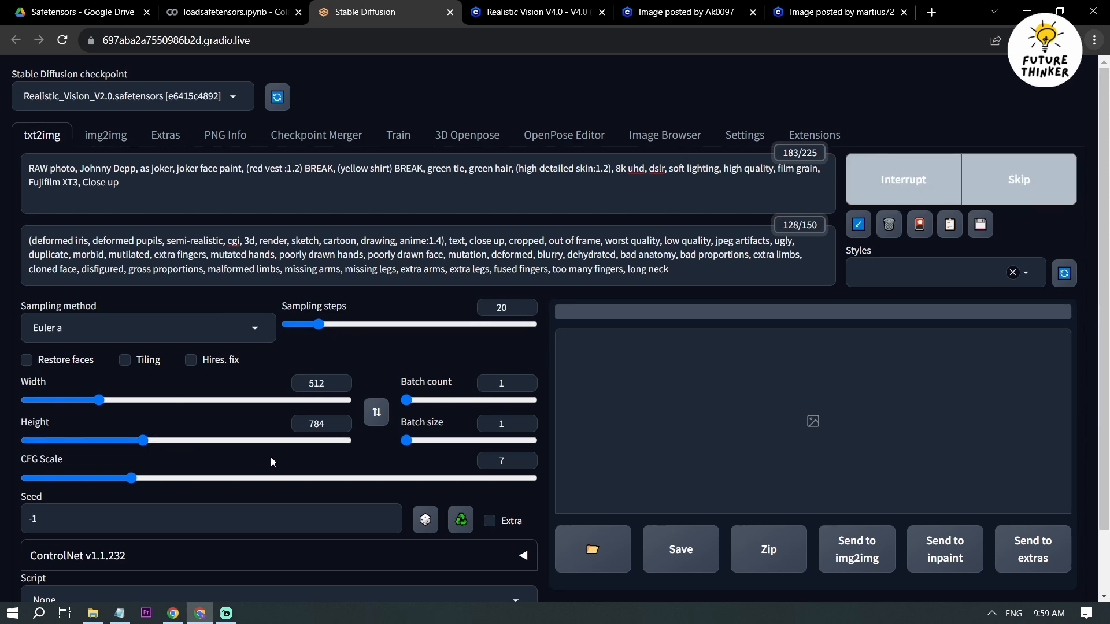
pyautogui.moveTo(361, 371)
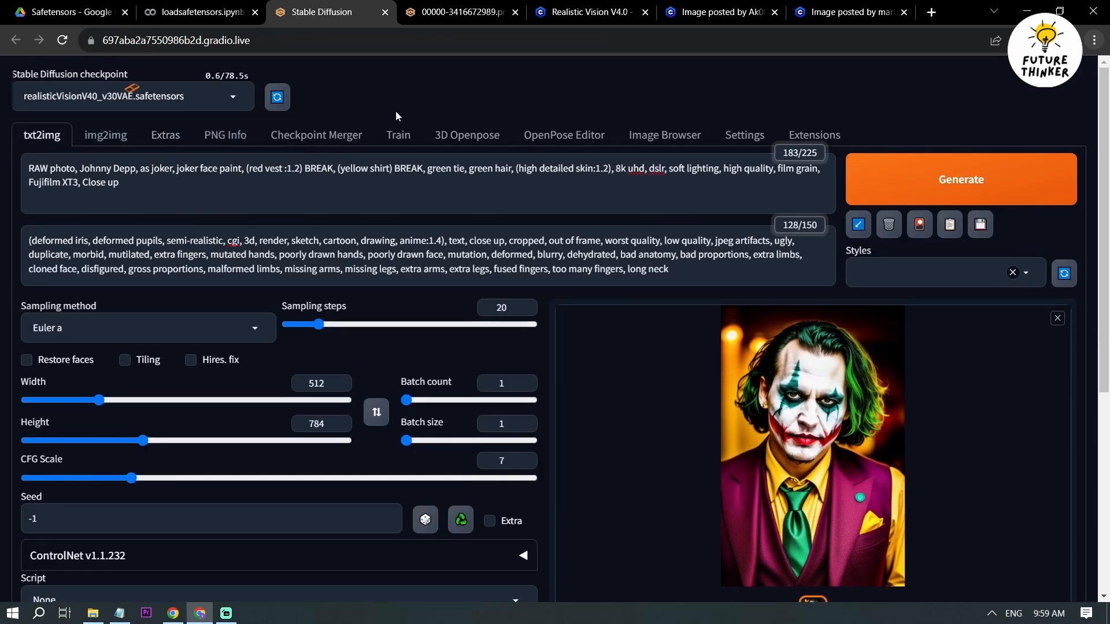
# Step: Generate a leather-coat Joker portrait with V4.0 and open it in a new tab
pyautogui.click(961, 179)
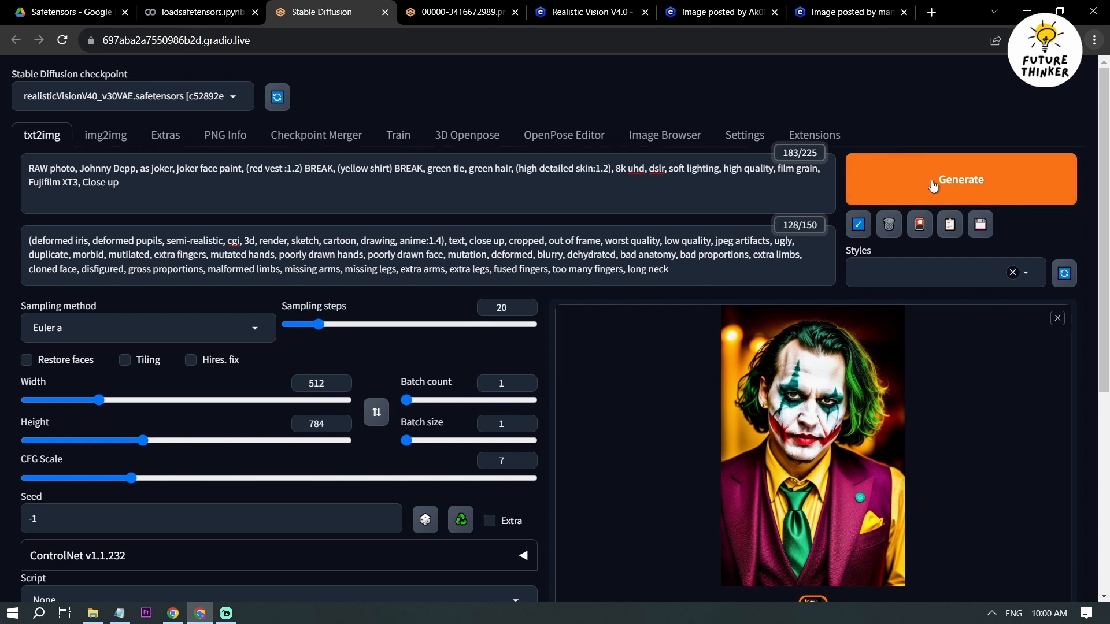
pyautogui.click(960, 179)
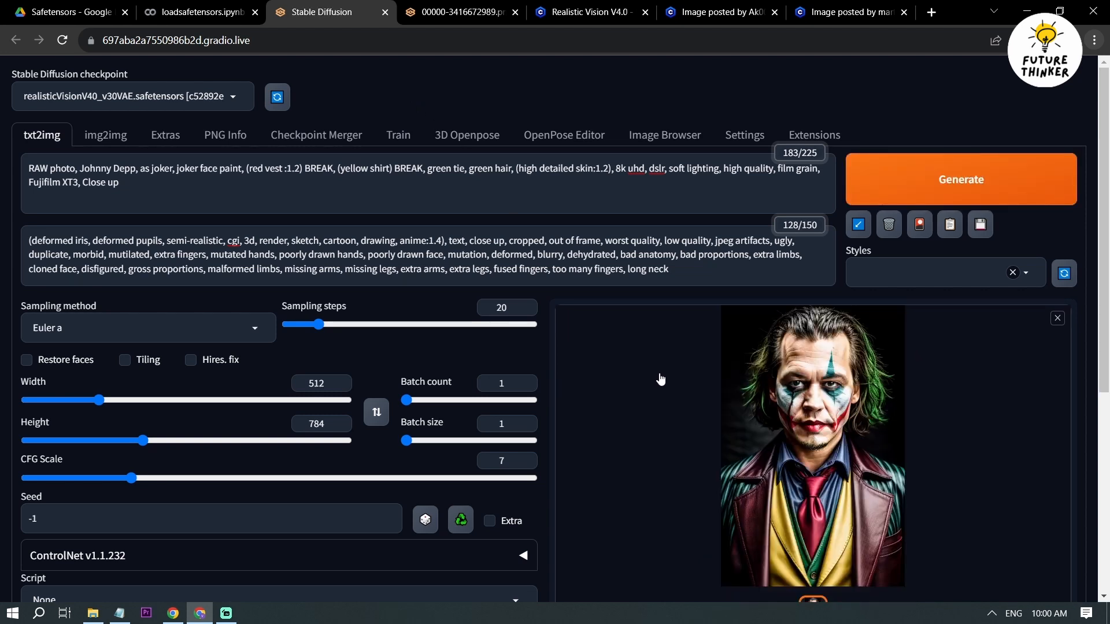
pyautogui.click(813, 446)
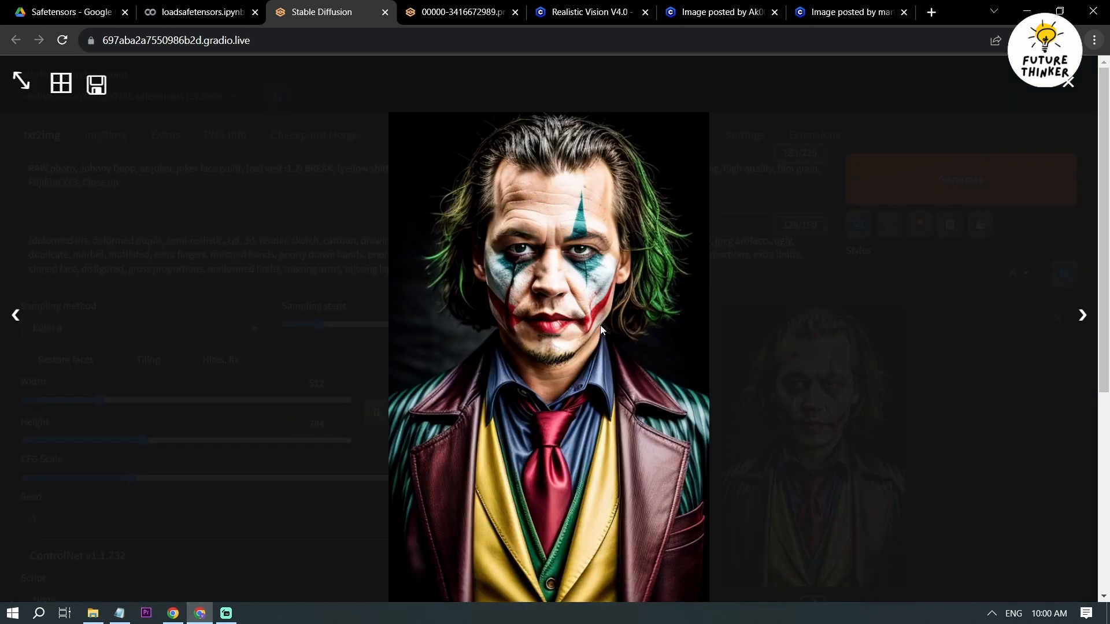
pyautogui.rightClick(601, 330)
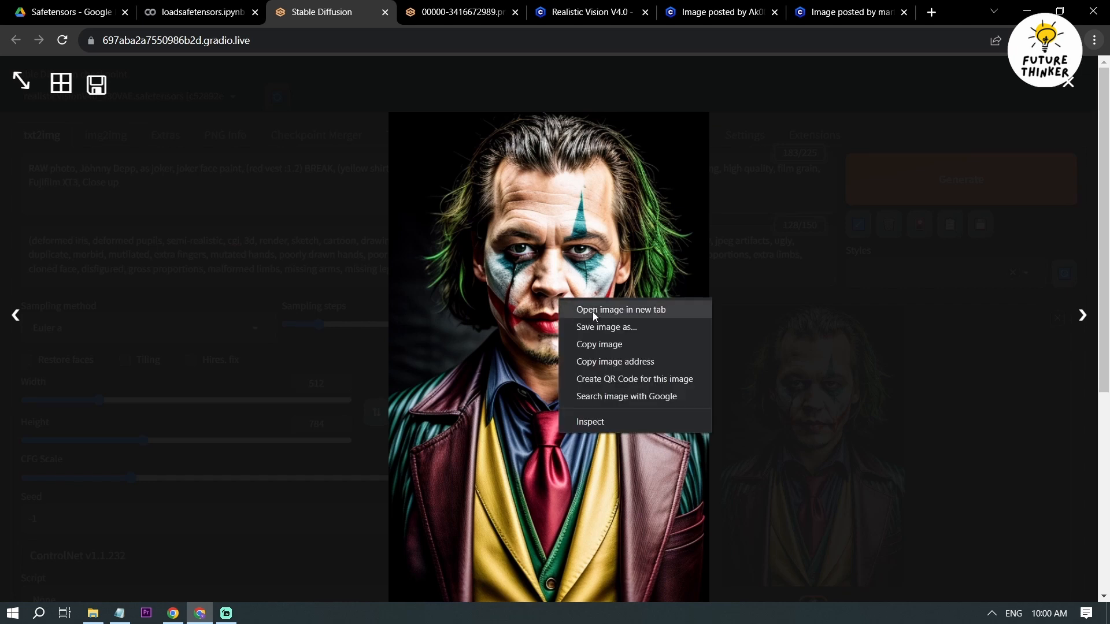
pyautogui.click(620, 309)
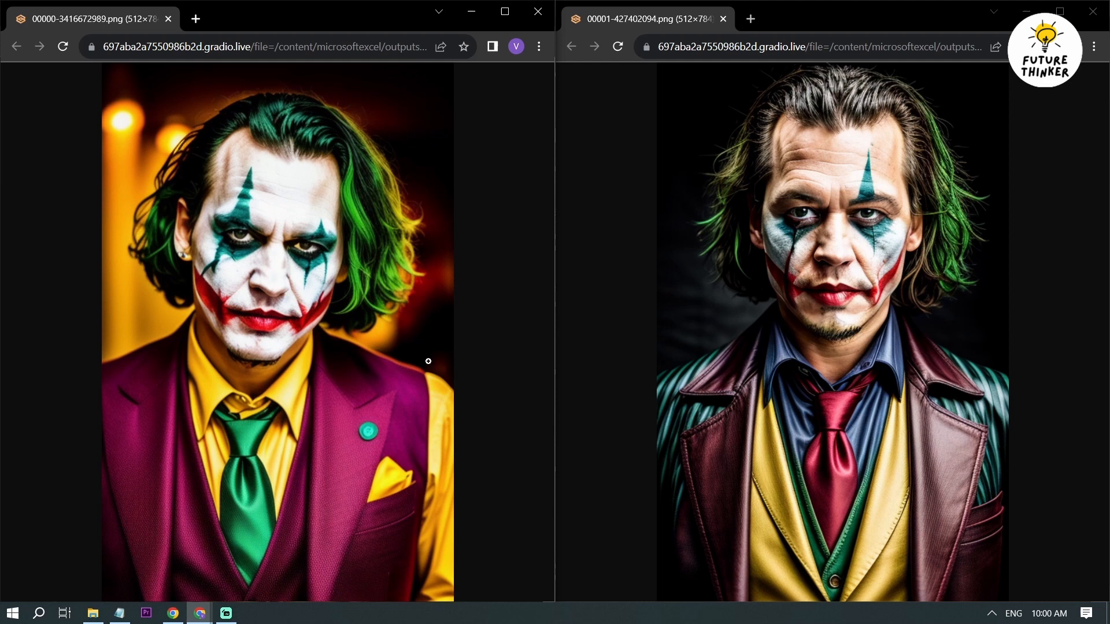
pyautogui.moveTo(672, 310)
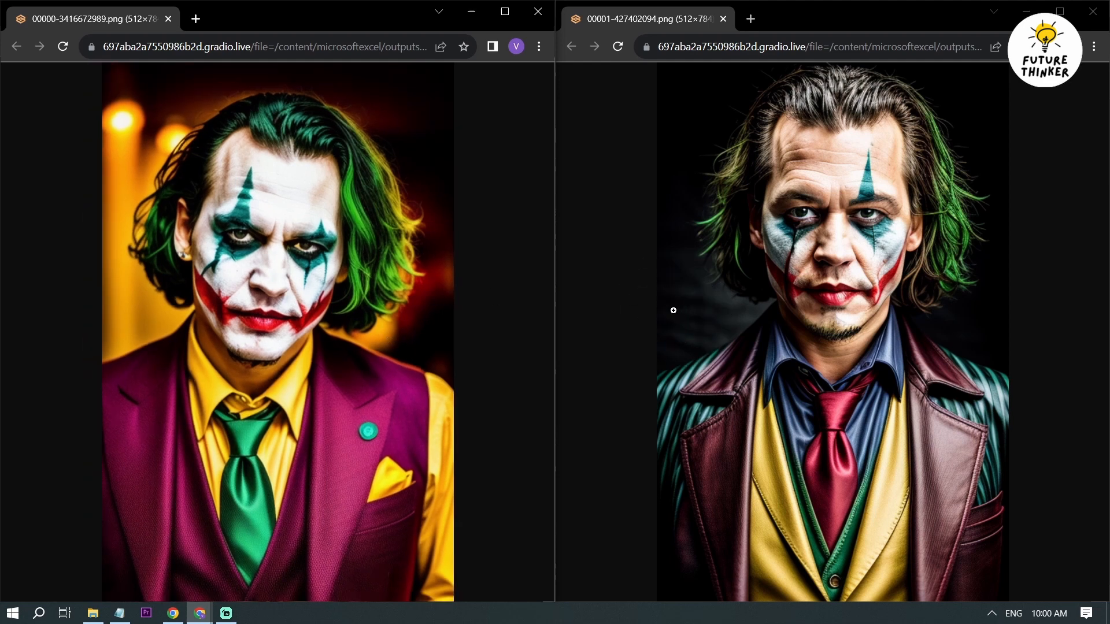
pyautogui.moveTo(318, 242)
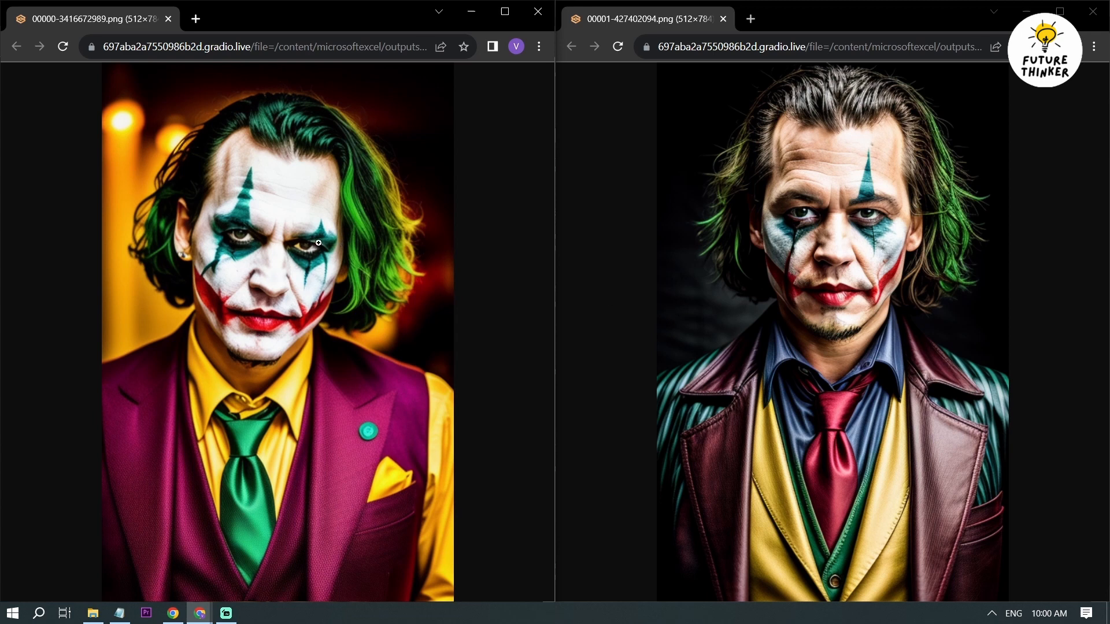
# Step: Place the V2 and V4 Joker portraits side by side and zoom in to compare
pyautogui.scroll(-3)
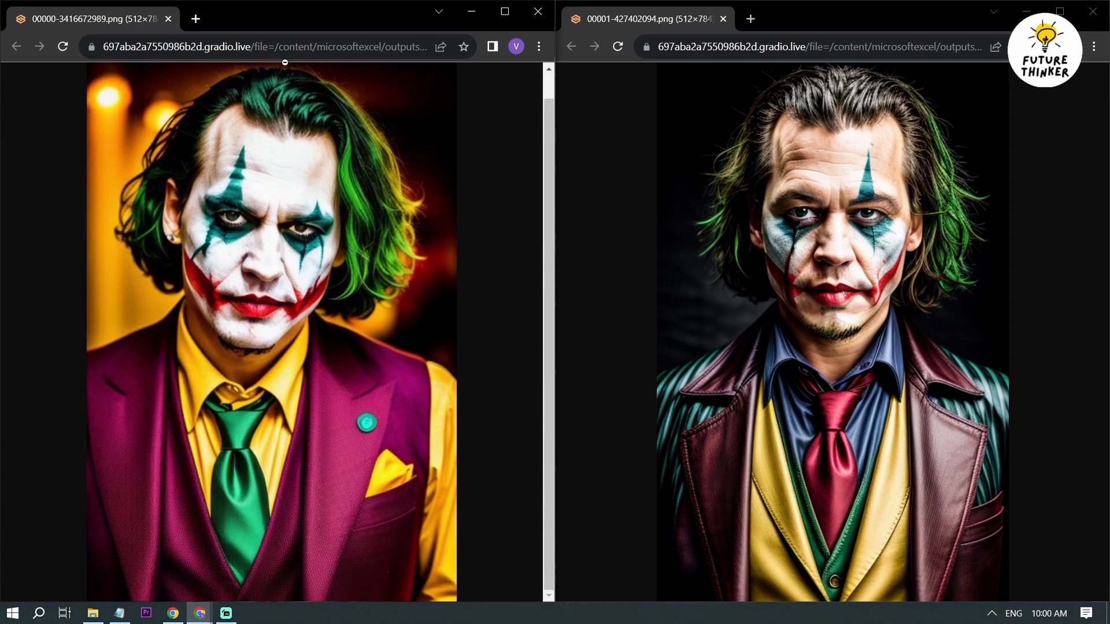
pyautogui.write('V2')
pyautogui.click(821, 47)
pyautogui.write('V4')
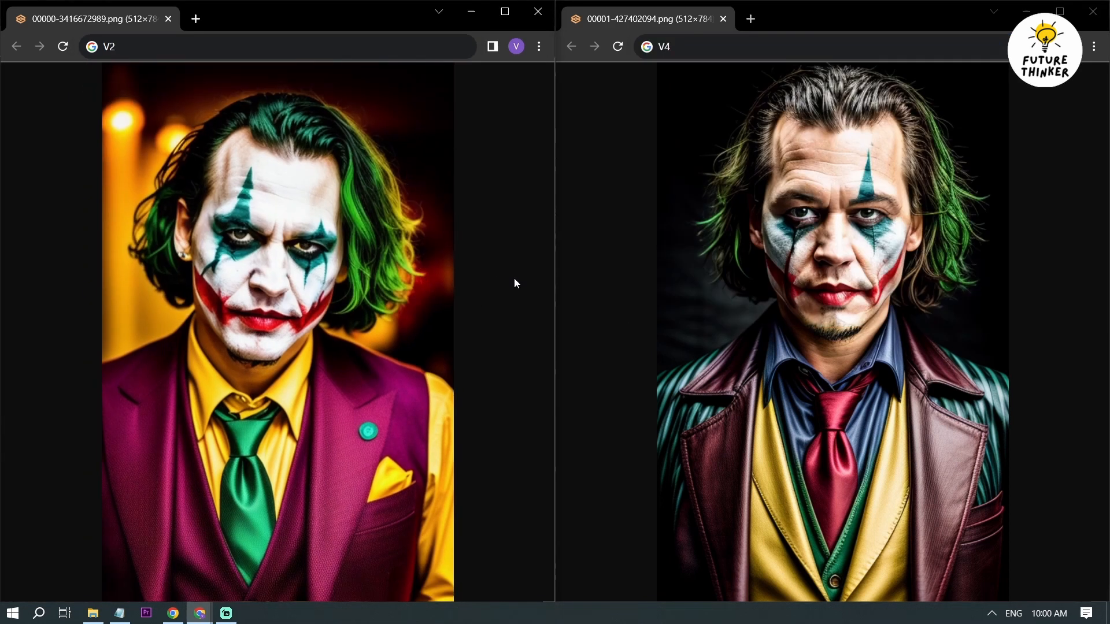
pyautogui.moveTo(430, 237)
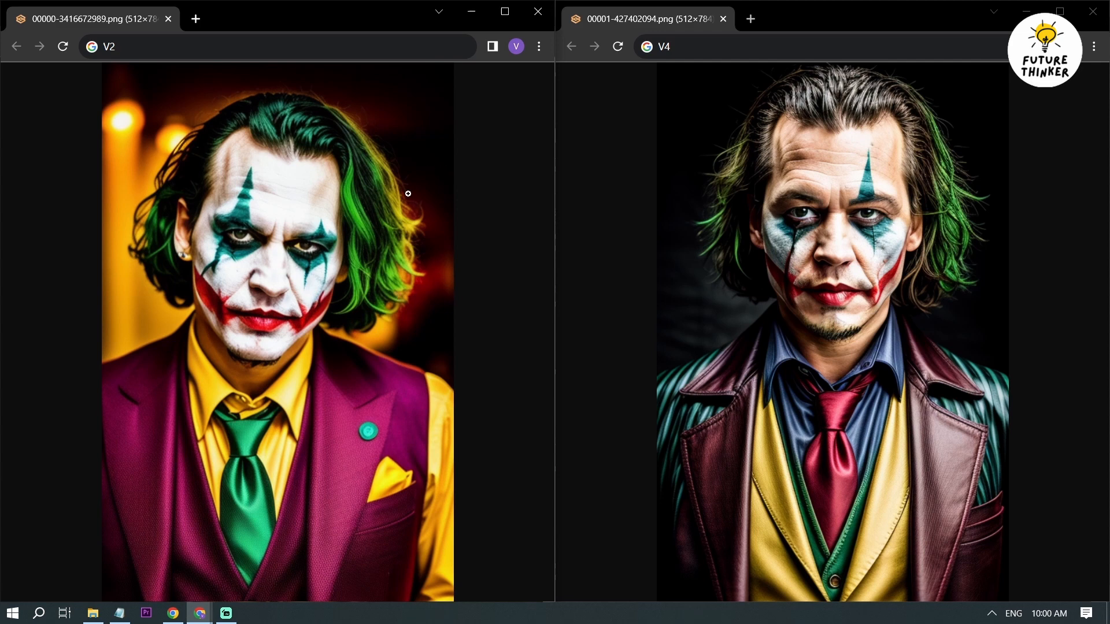
pyautogui.moveTo(432, 205)
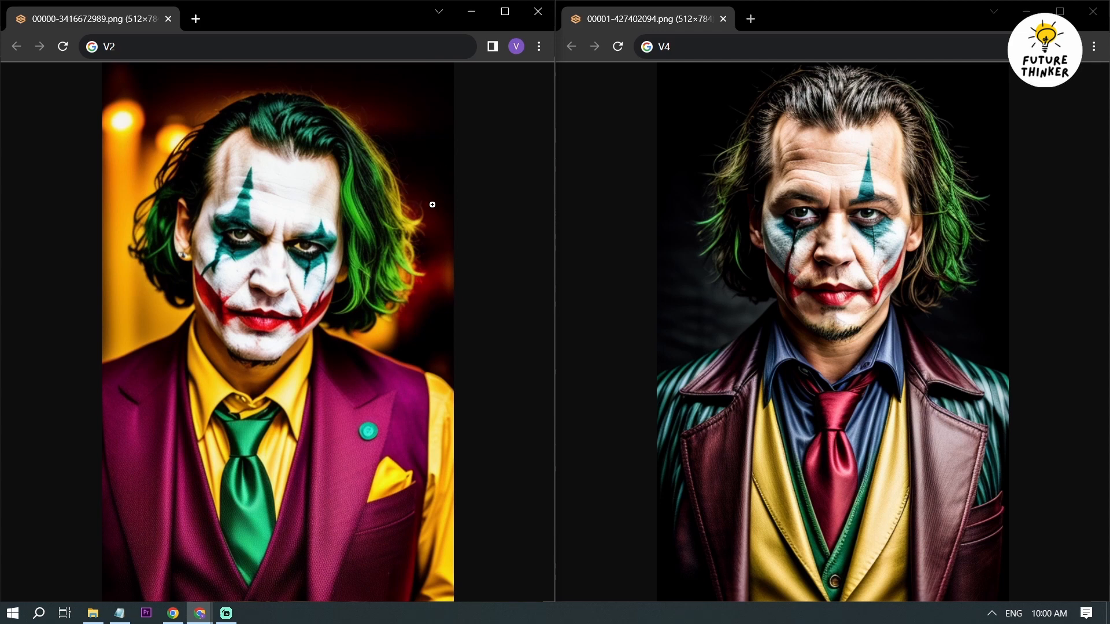
pyautogui.moveTo(401, 303)
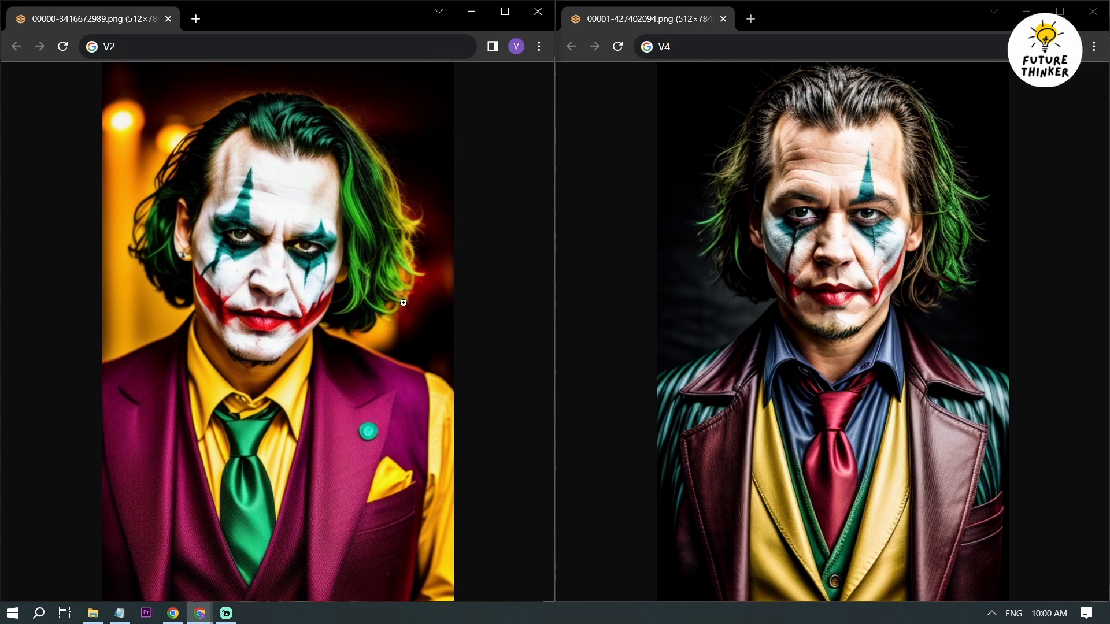
pyautogui.moveTo(981, 215)
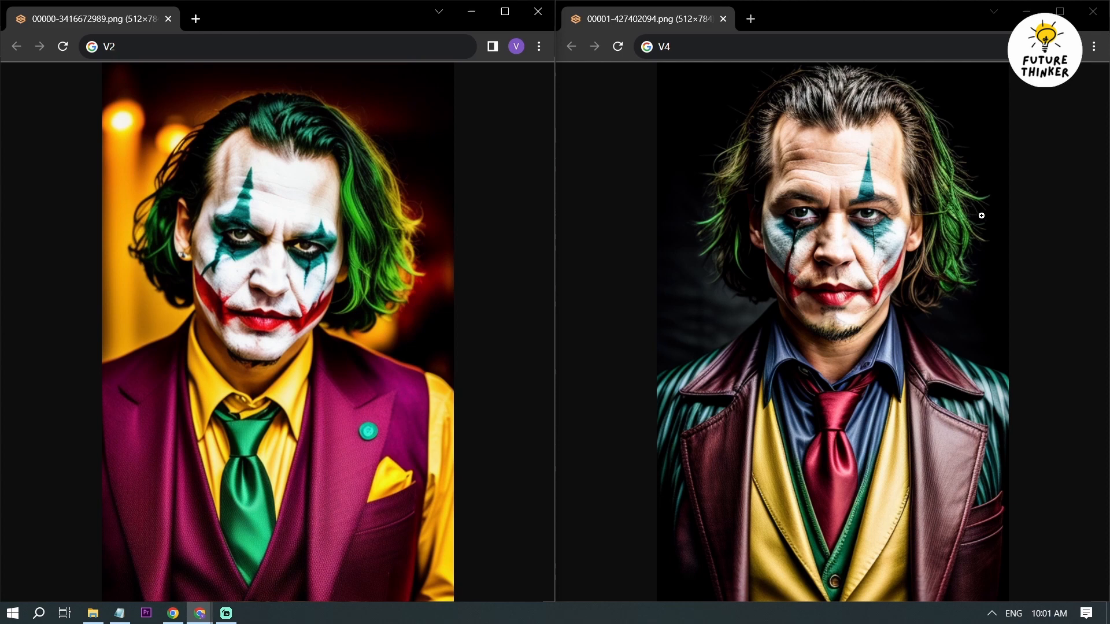
pyautogui.moveTo(925, 290)
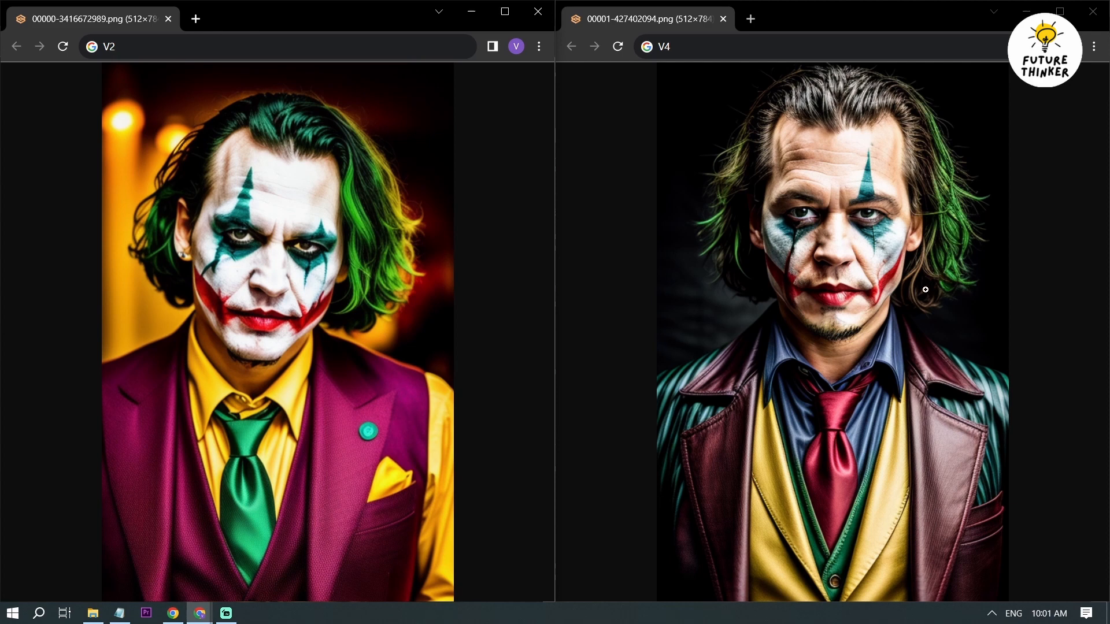
pyautogui.moveTo(901, 97)
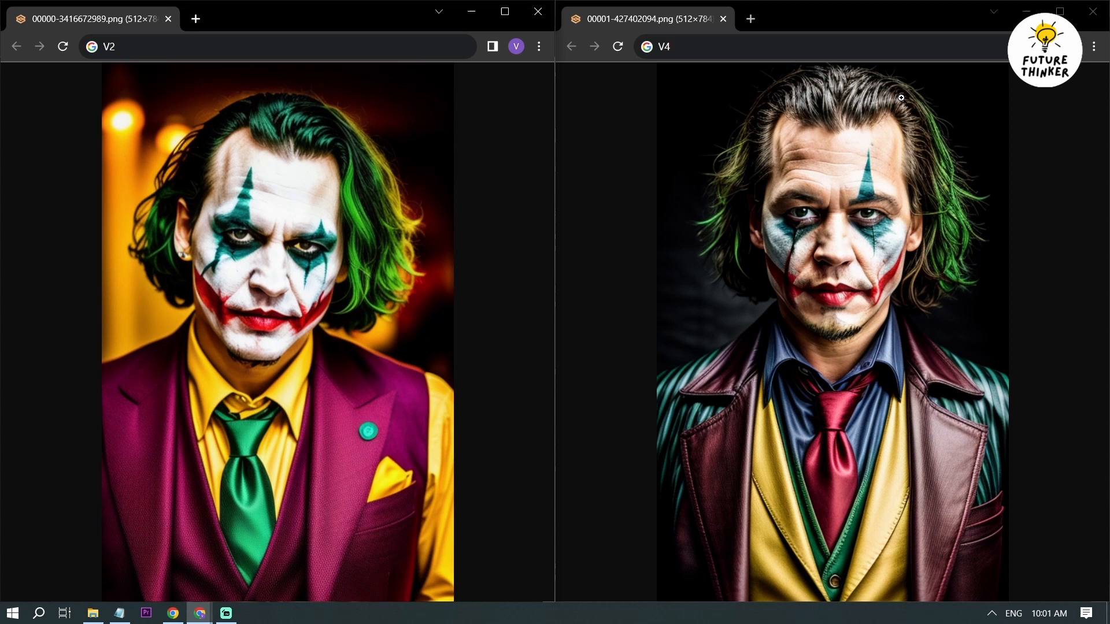
pyautogui.moveTo(232, 300)
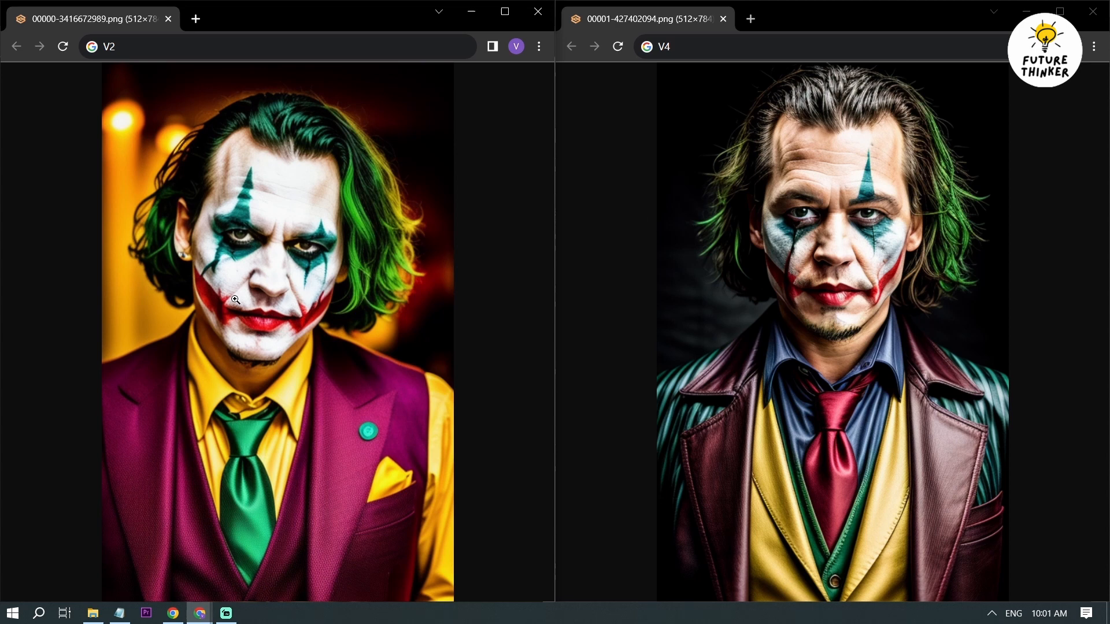
pyautogui.moveTo(135, 209)
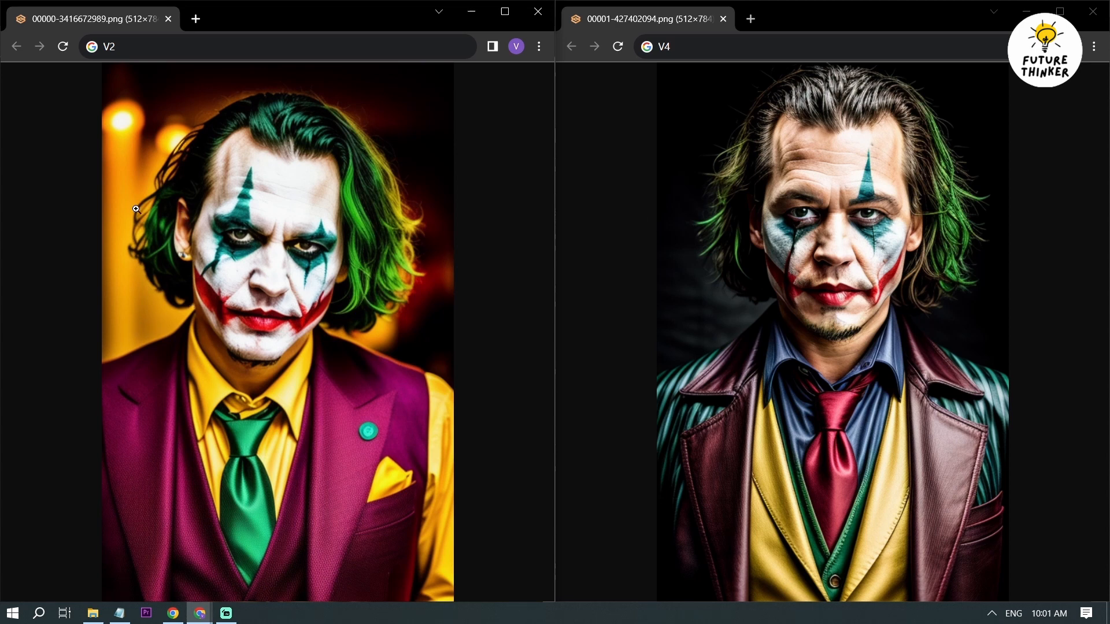
pyautogui.moveTo(143, 255)
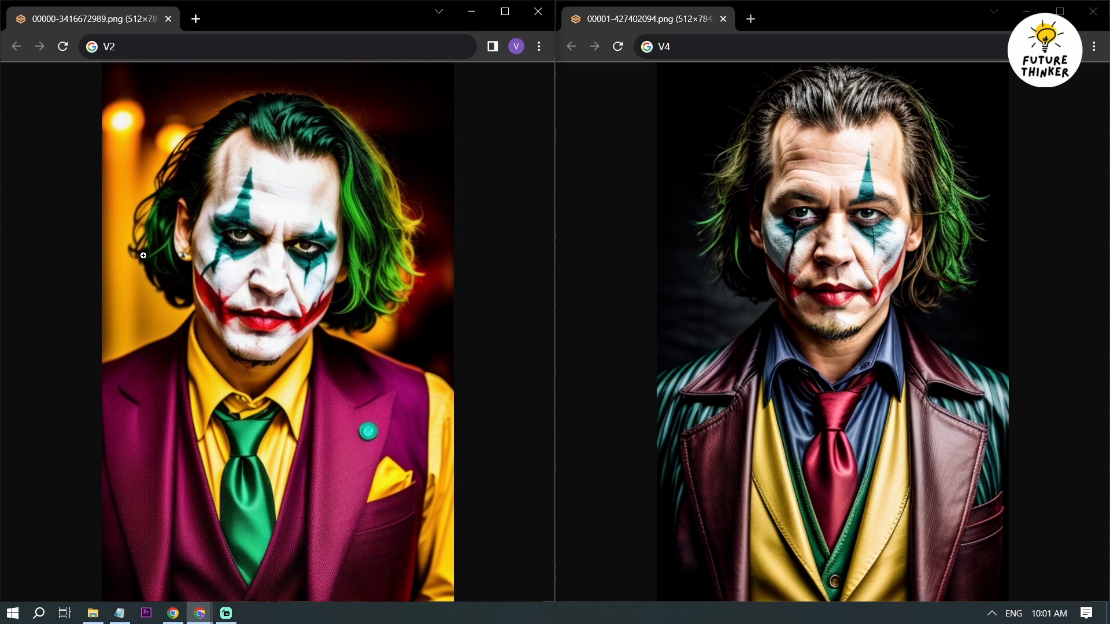
pyautogui.moveTo(698, 215)
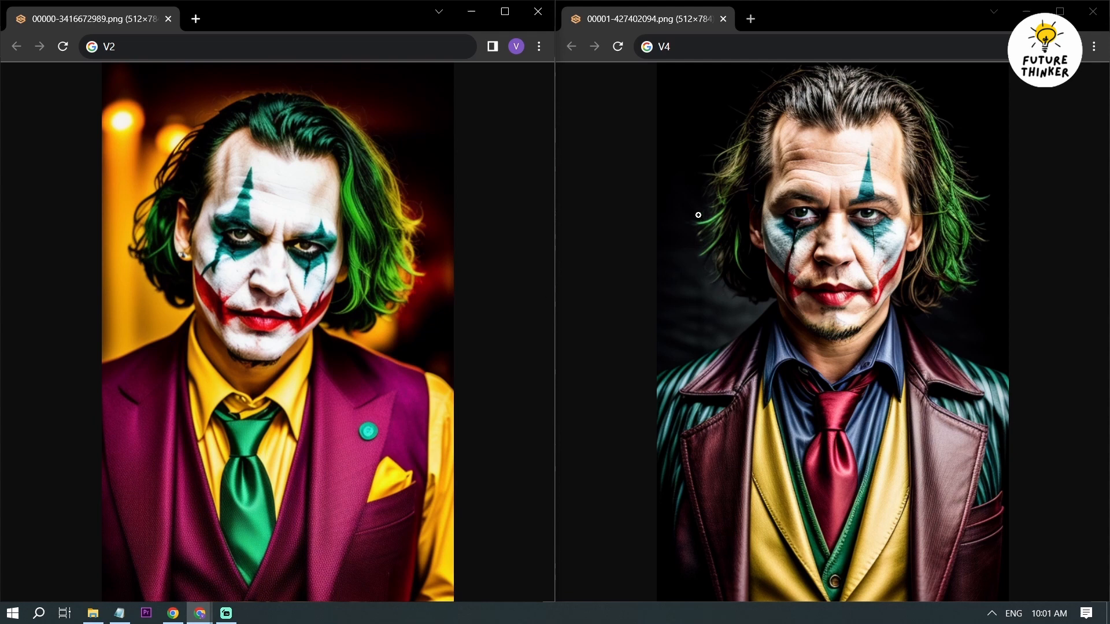
pyautogui.moveTo(724, 186)
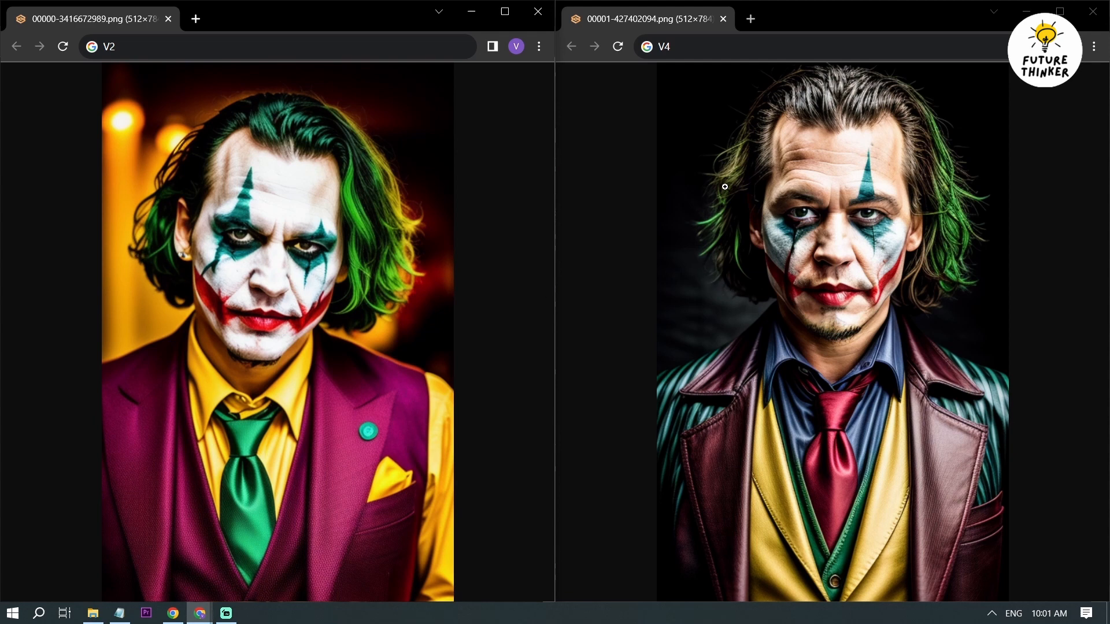
pyautogui.moveTo(760, 151)
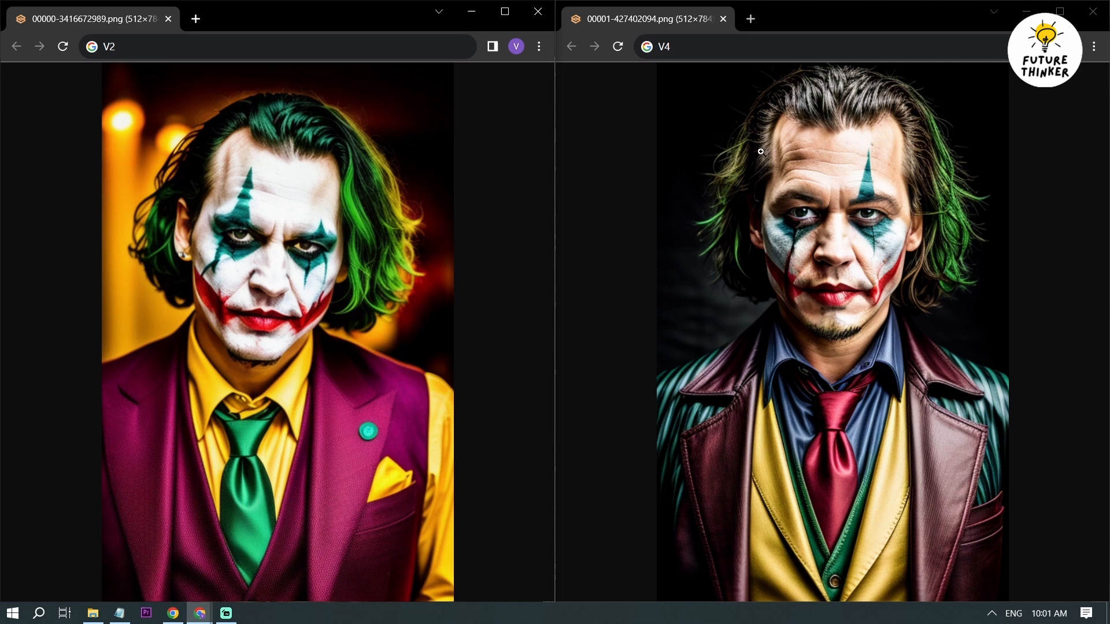
pyautogui.moveTo(379, 164)
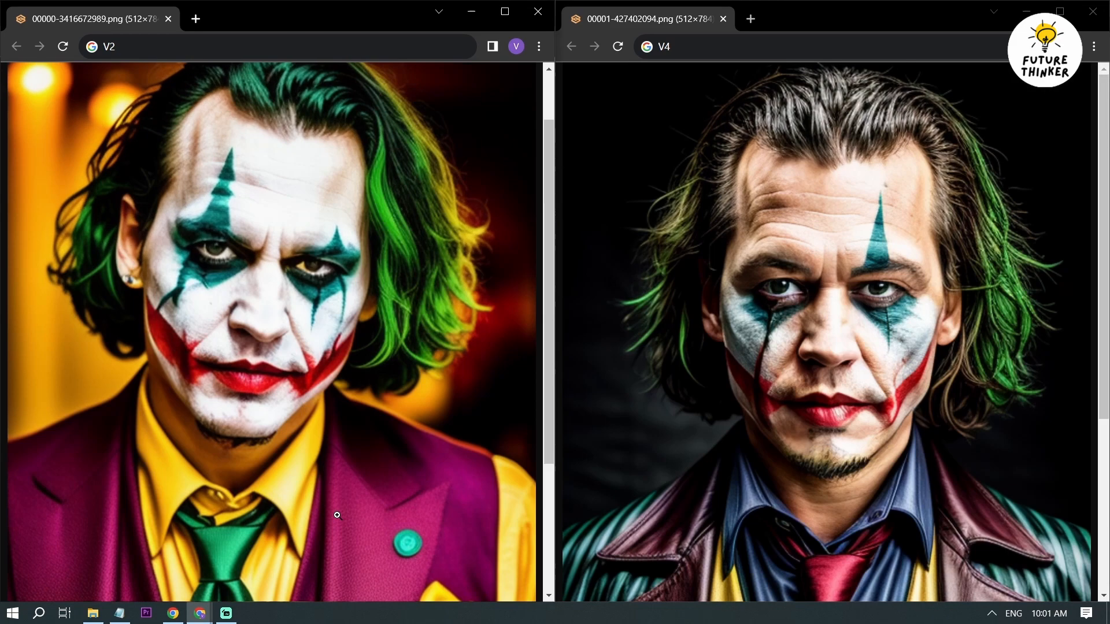
pyautogui.scroll(-3)
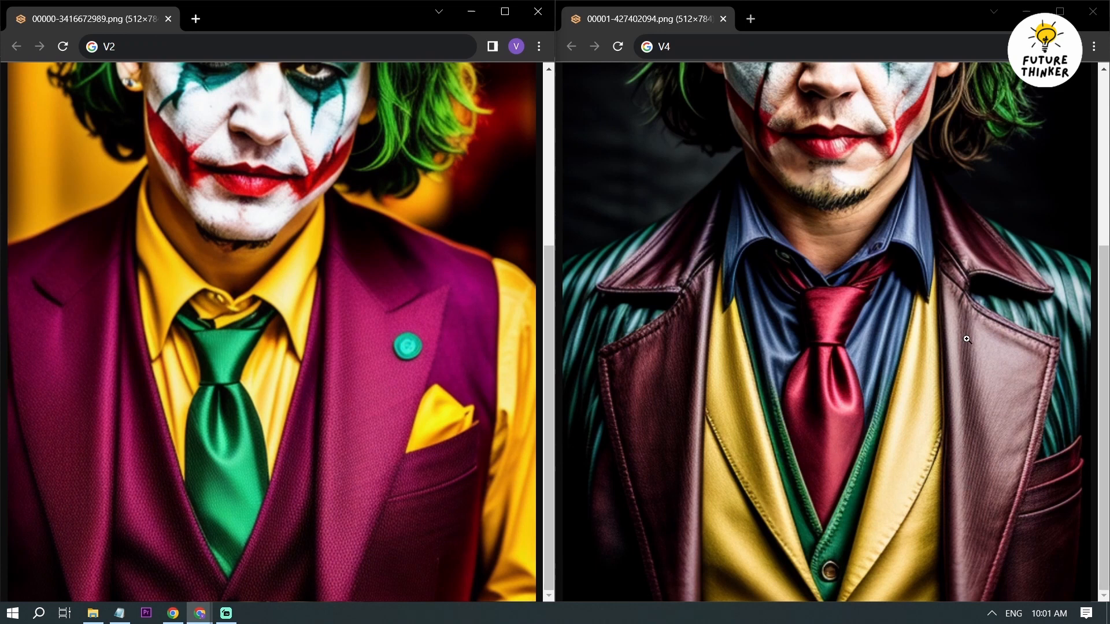
pyautogui.moveTo(977, 459)
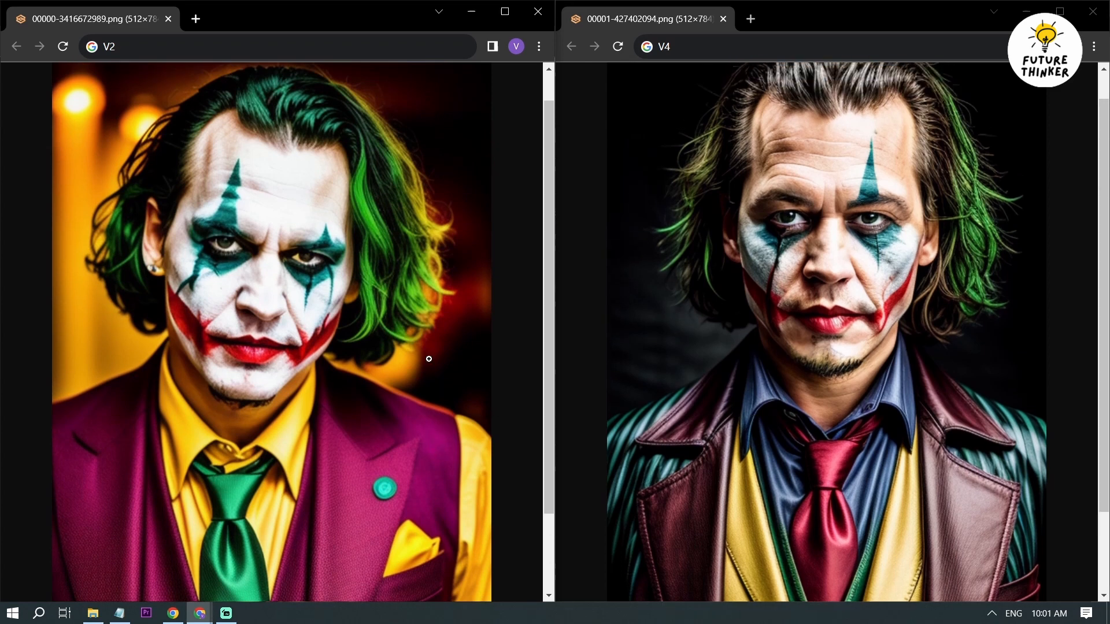
pyautogui.moveTo(247, 364)
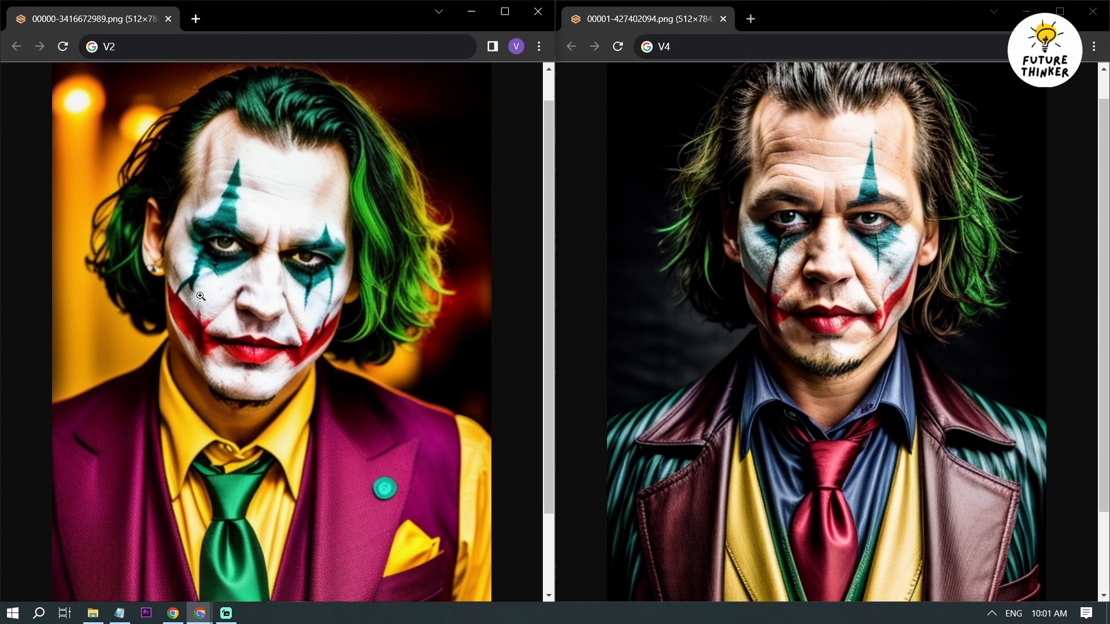
pyautogui.moveTo(818, 347)
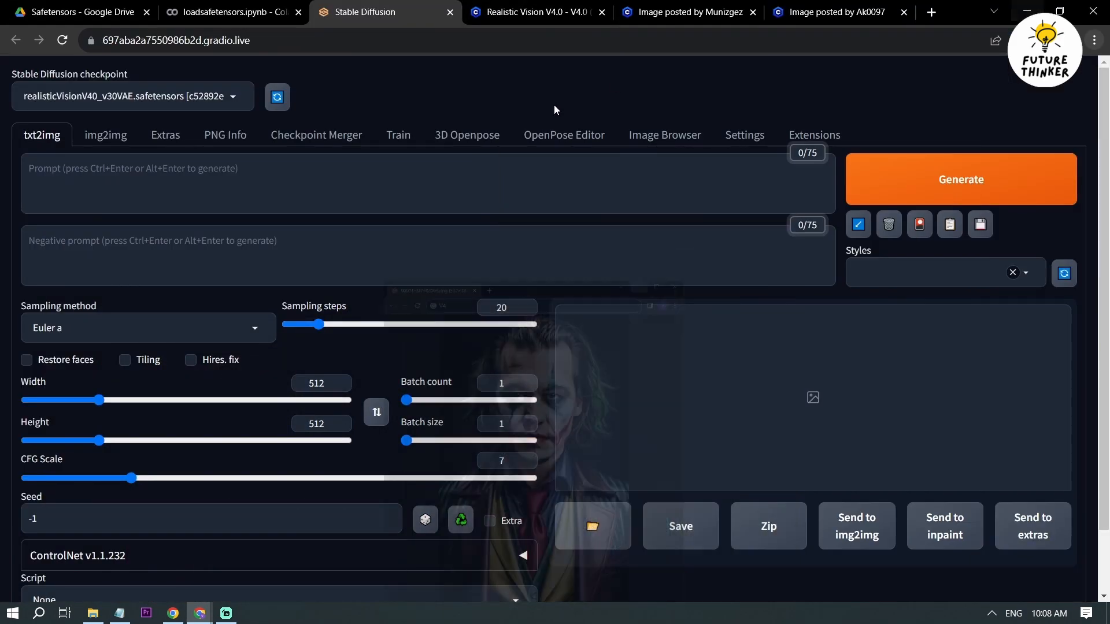
# Step: Paste the Civitai cyberpunk street prompt and negative prompt, set height 784, and generate
pyautogui.click(694, 11)
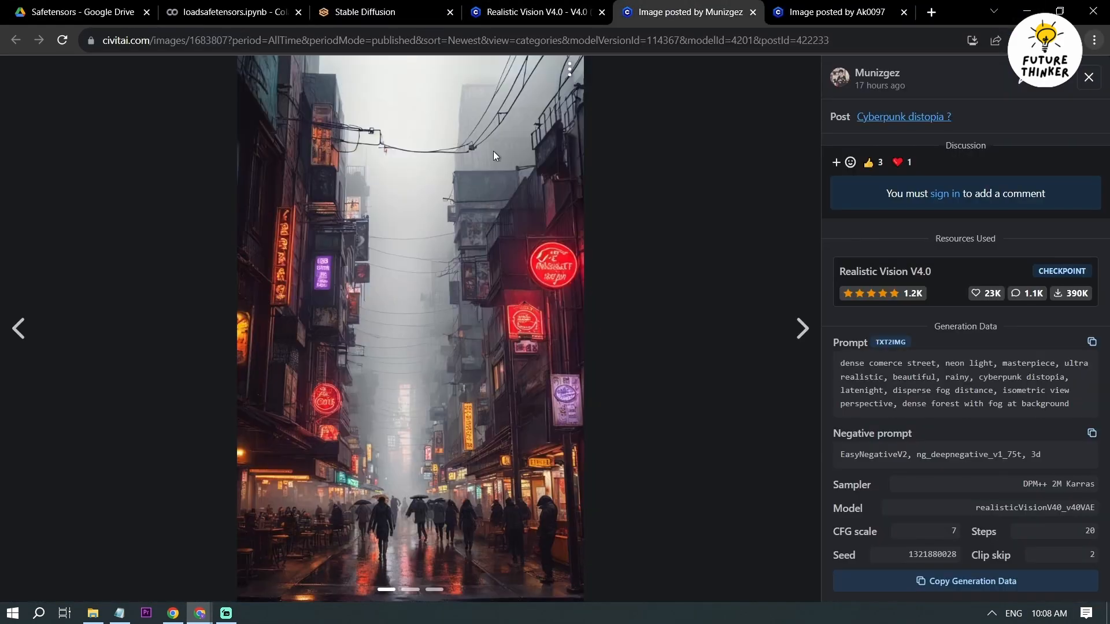
pyautogui.moveTo(462, 394)
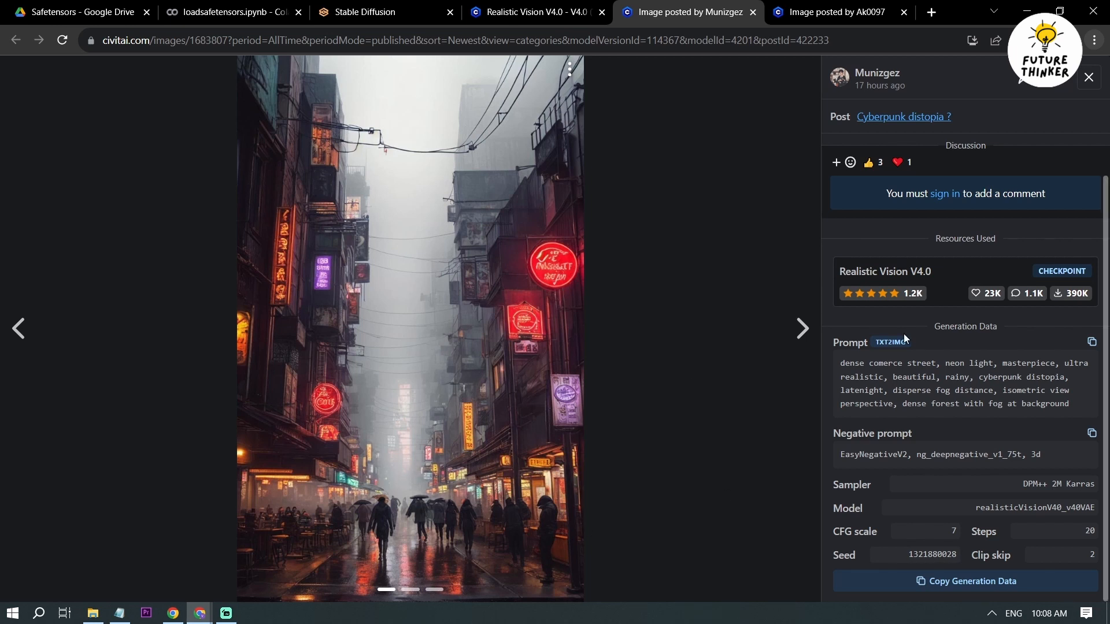
pyautogui.moveTo(1091, 342)
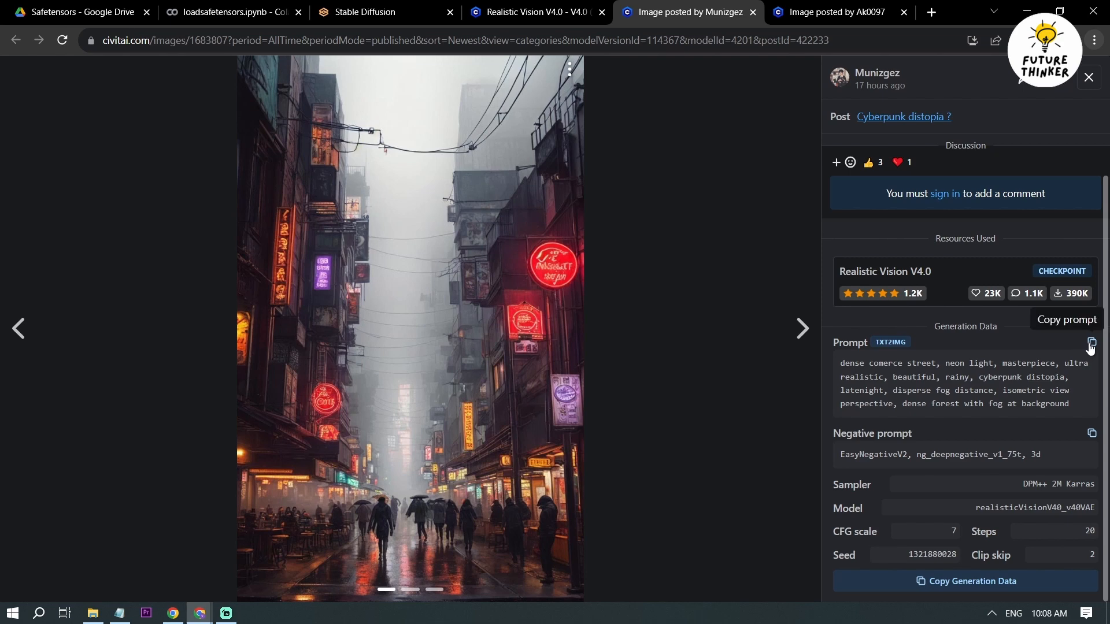
pyautogui.click(371, 12)
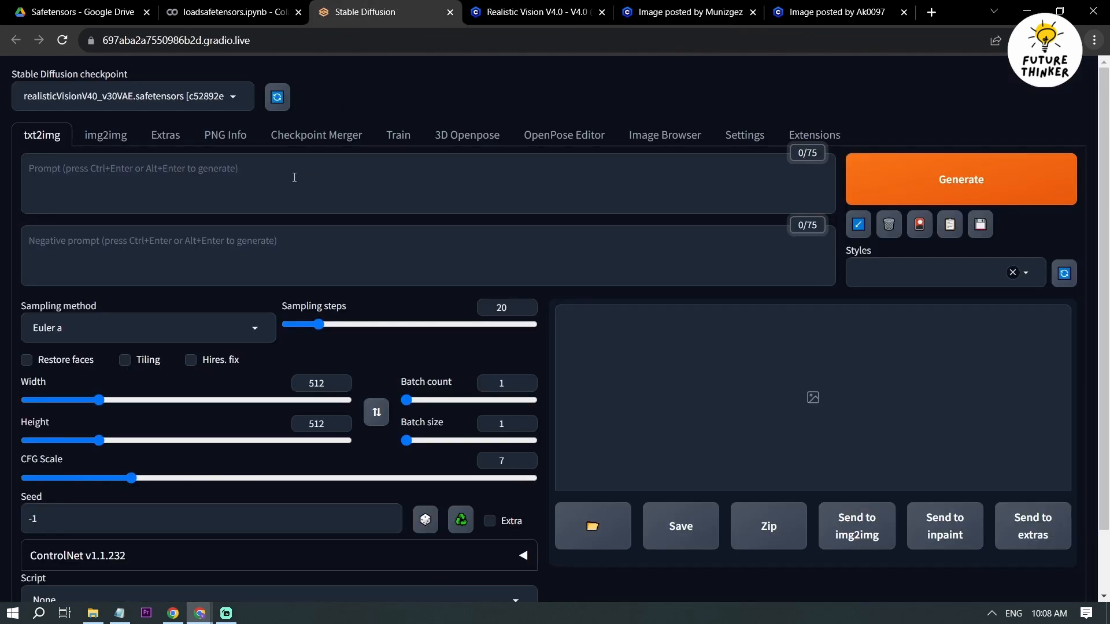
pyautogui.write('dense comerce street, neon light, masterpiece, ultra realistic, beautiful, rainy, cyberpunk distopia, latenight, disperse fog distance, isometric view perspective, dense forest with fog at background')
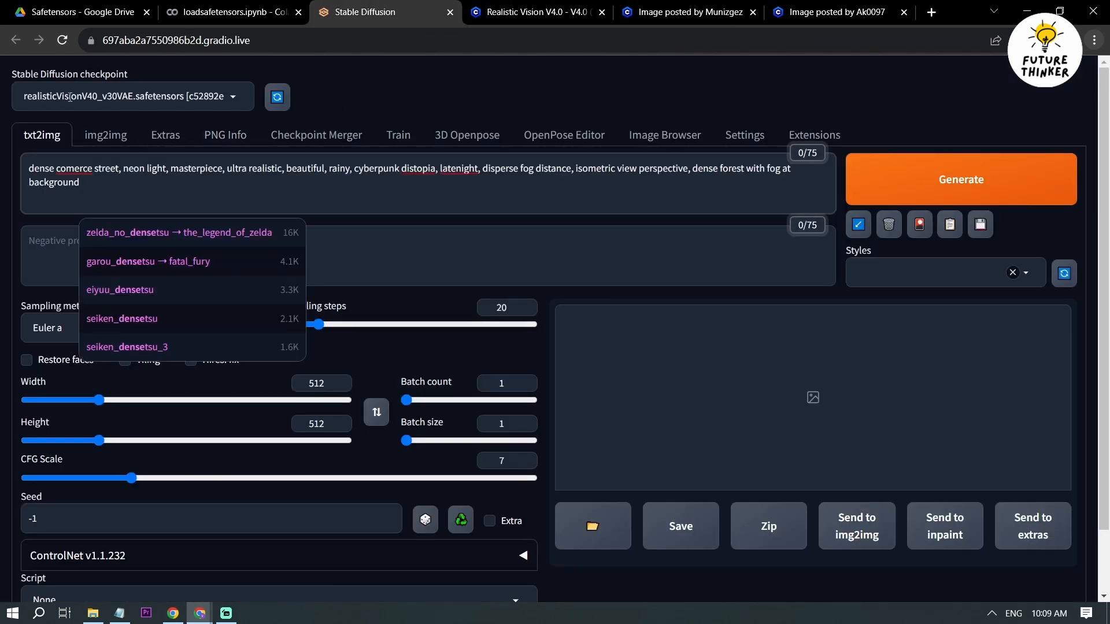
pyautogui.click(697, 11)
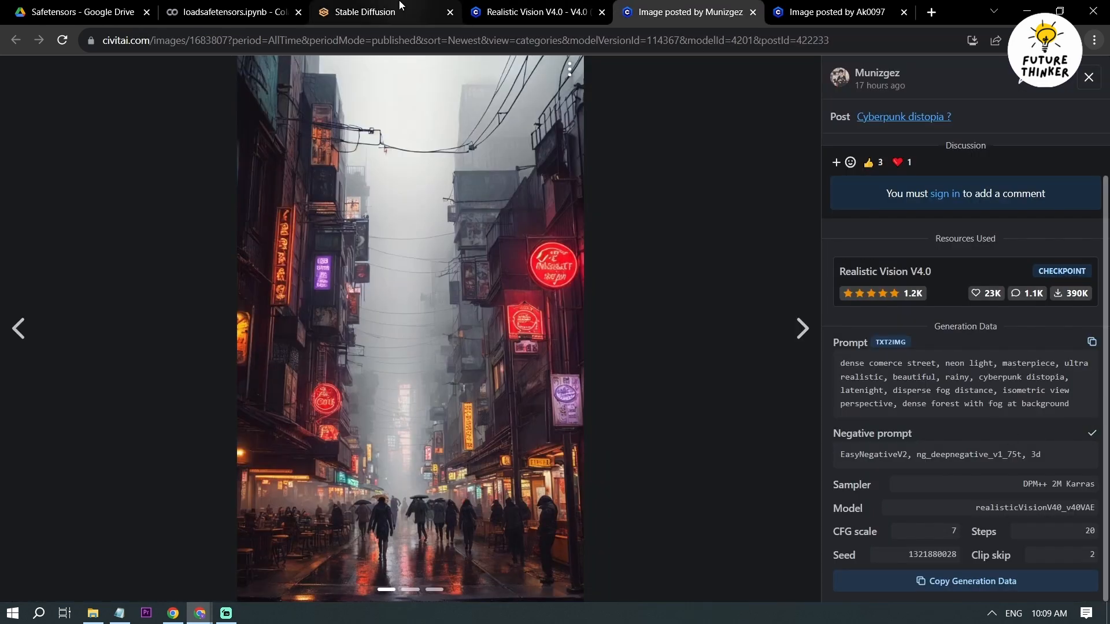
pyautogui.click(371, 13)
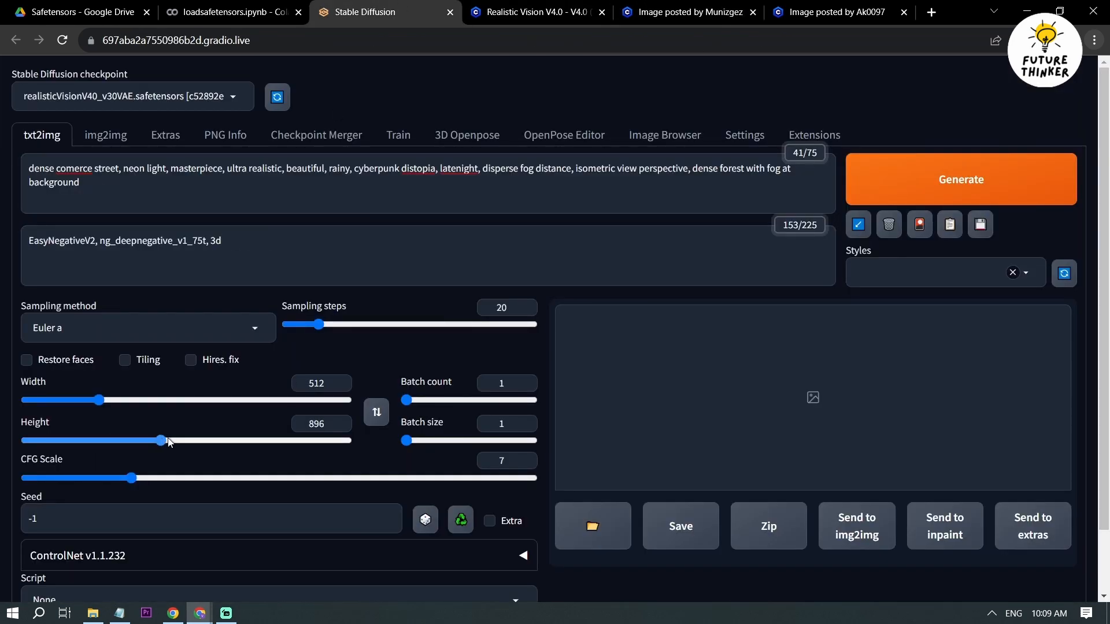
pyautogui.moveTo(162, 441); pyautogui.dragTo(145, 441)
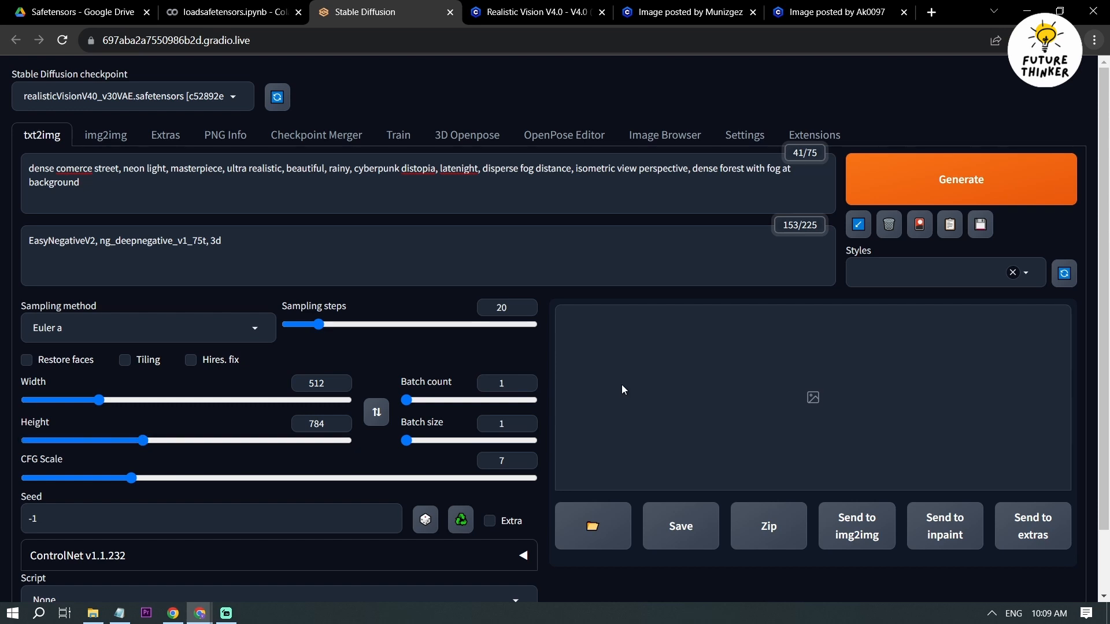
pyautogui.moveTo(940, 180)
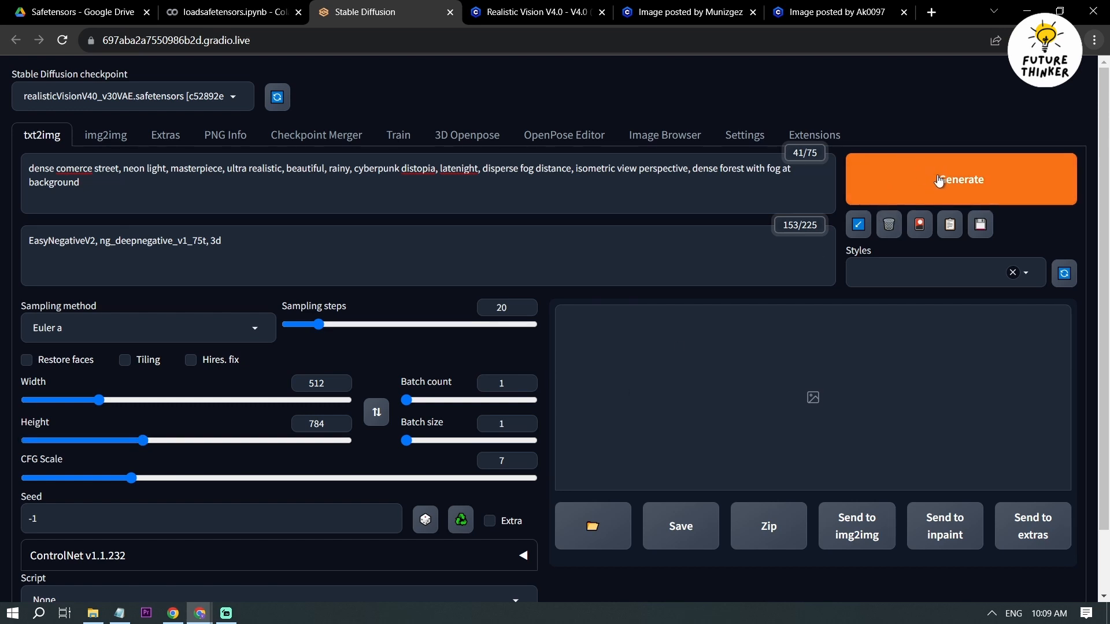
pyautogui.click(941, 179)
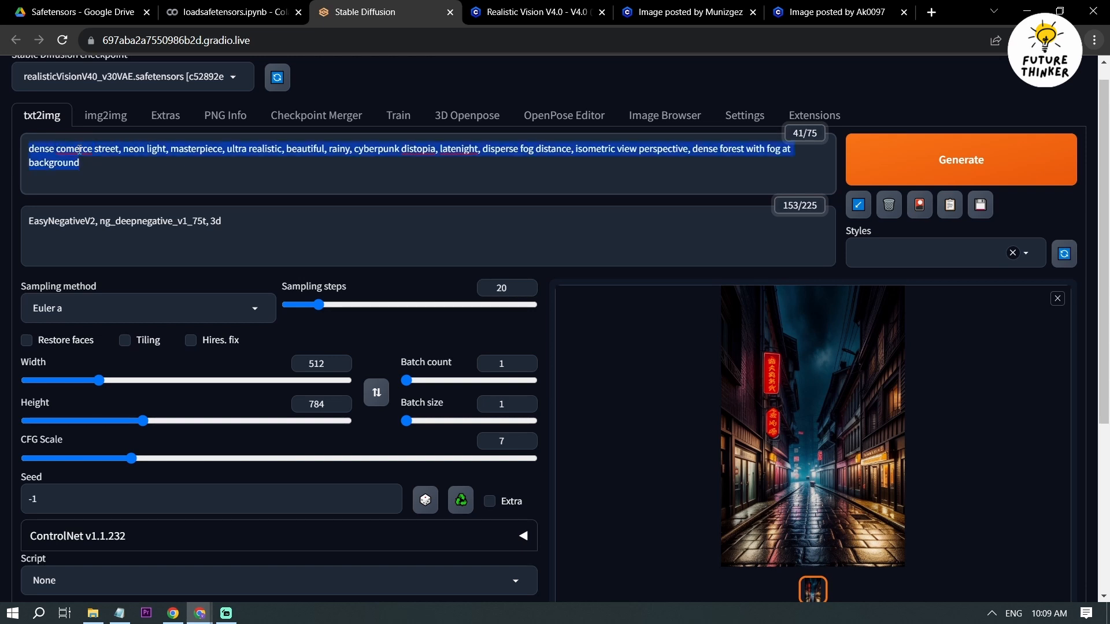
# Step: Fix prompt spellings, add 'crowded street', regenerate, and view the umbrella-crowd image enlarged
pyautogui.click(79, 150)
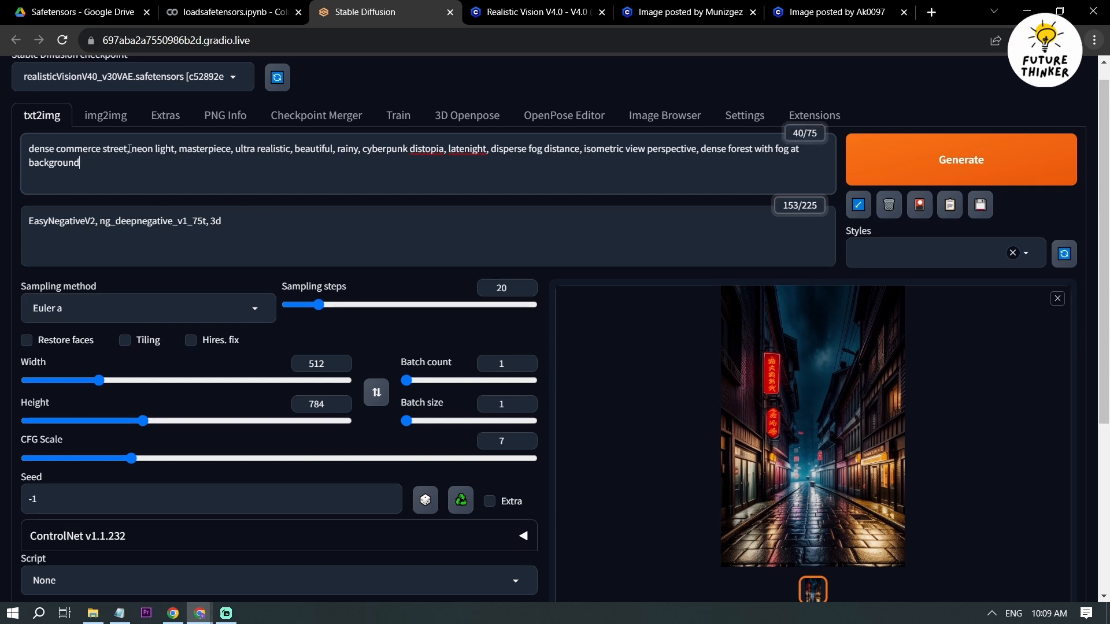
pyautogui.write('many')
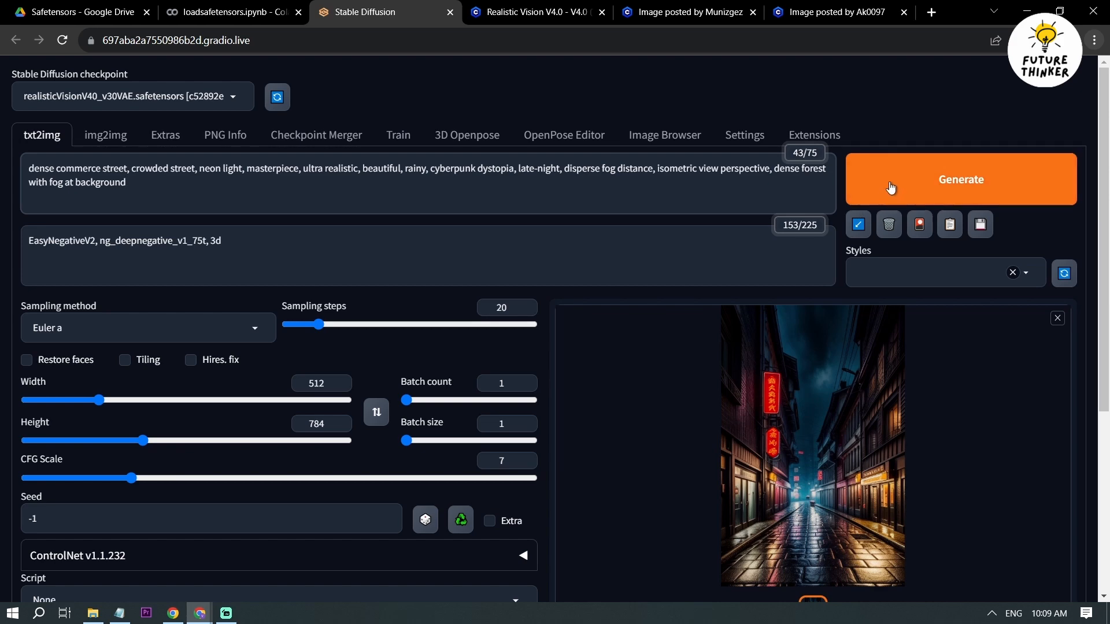
pyautogui.click(961, 179)
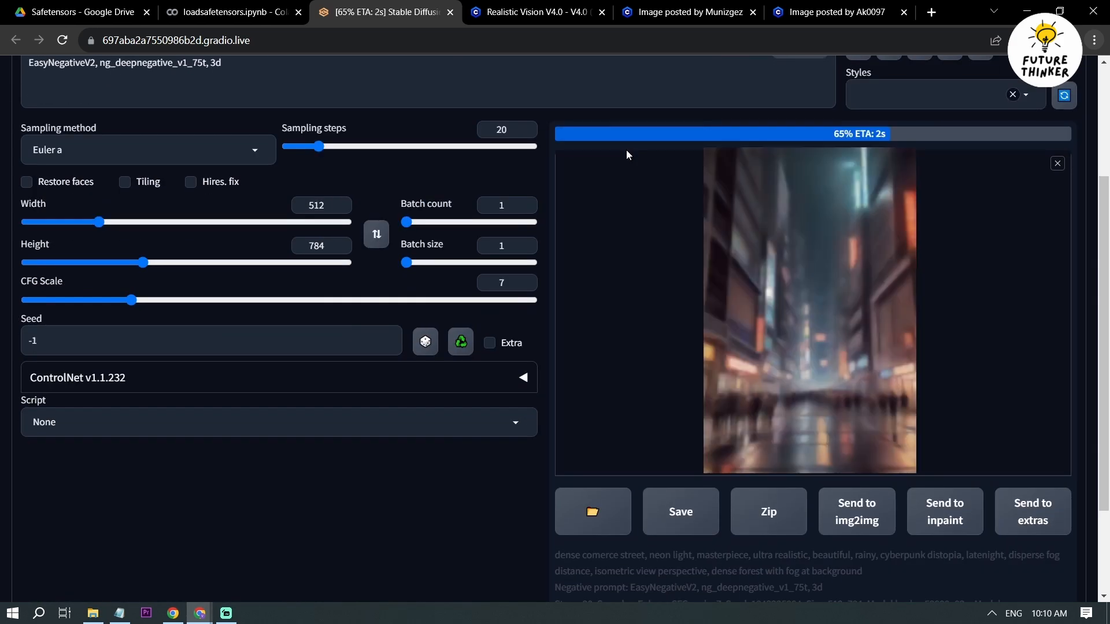
pyautogui.click(809, 311)
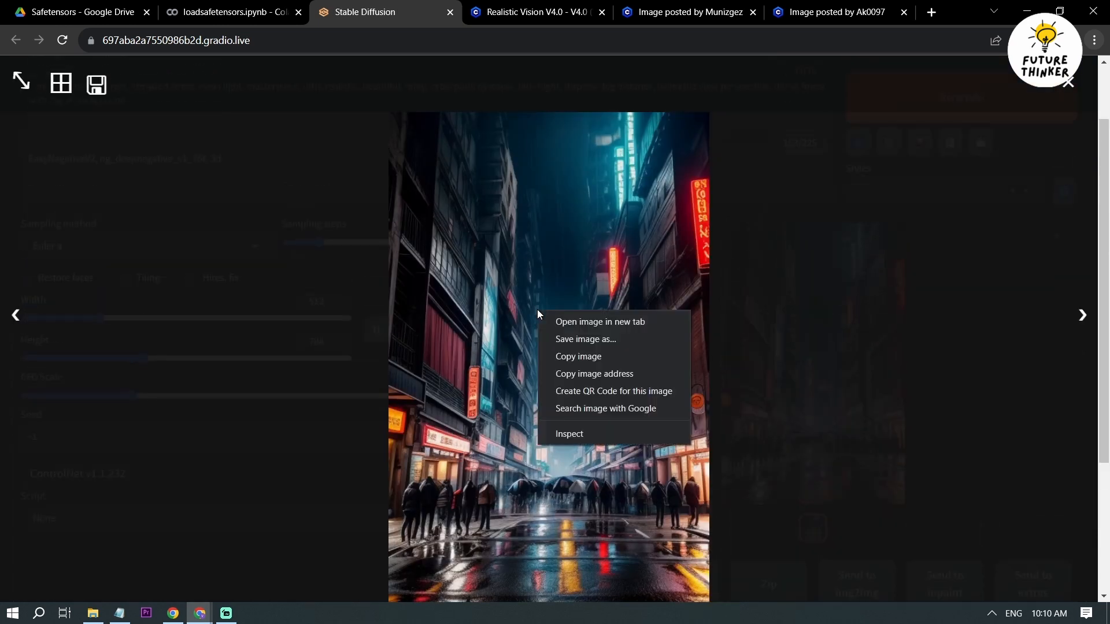
pyautogui.moveTo(590, 341)
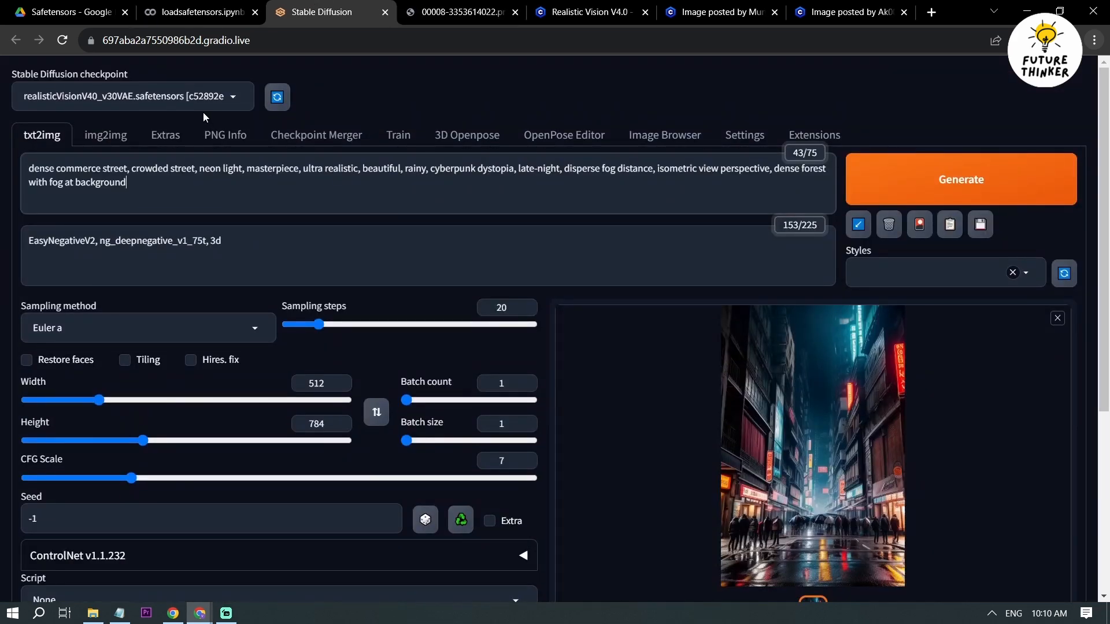
# Step: Switch the checkpoint to Realistic_Vision_V2.0.safetensors, keeping the crowded cyberpunk street prompt
pyautogui.click(133, 96)
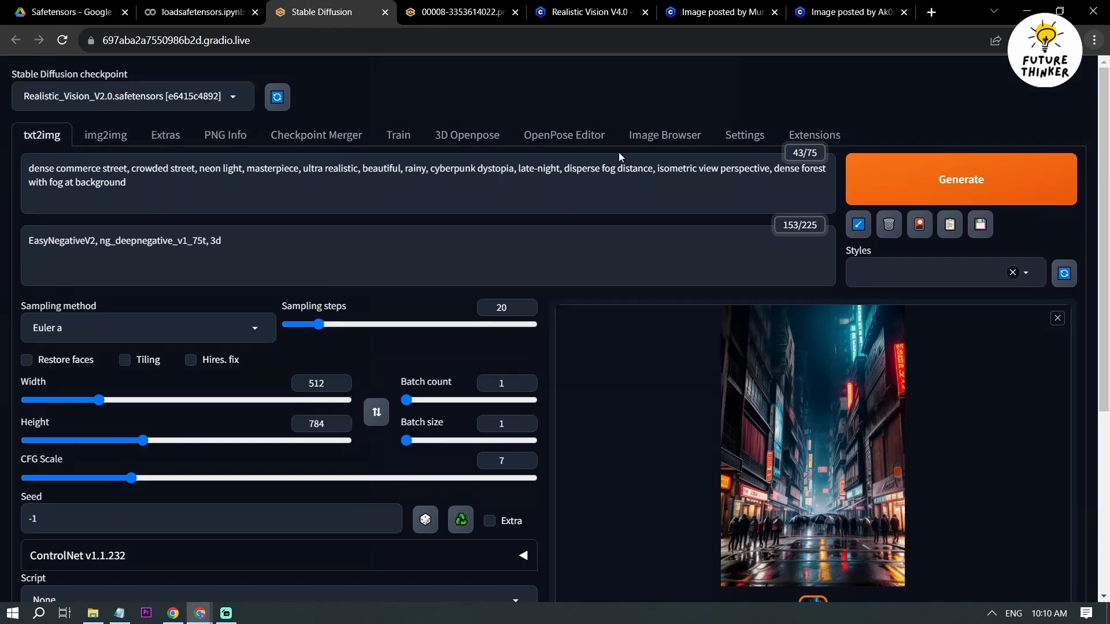
pyautogui.click(961, 179)
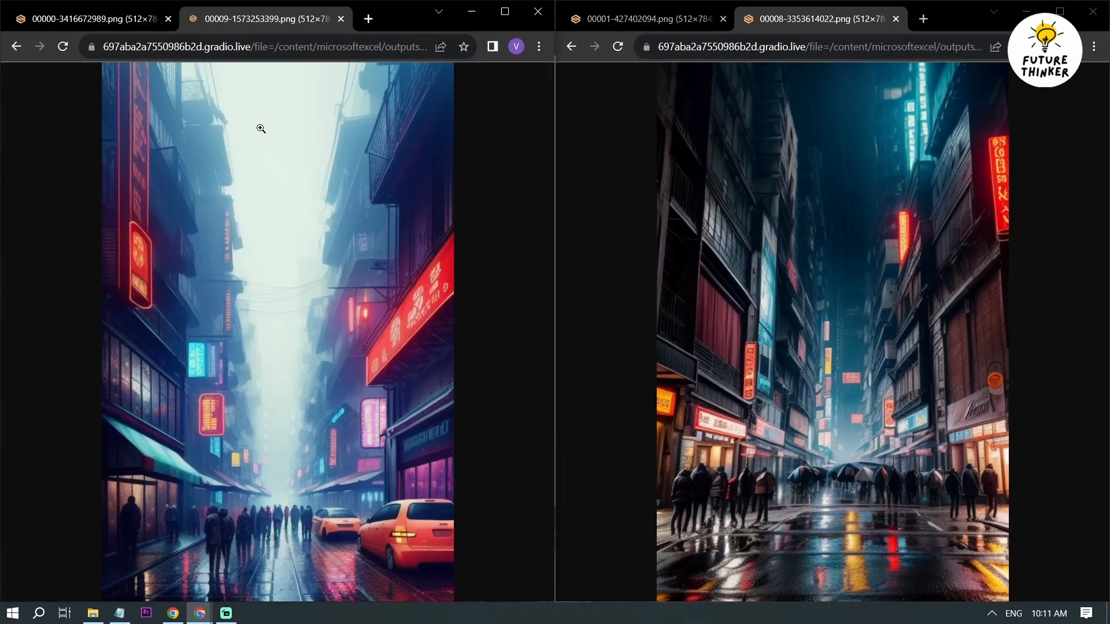
pyautogui.moveTo(526, 305)
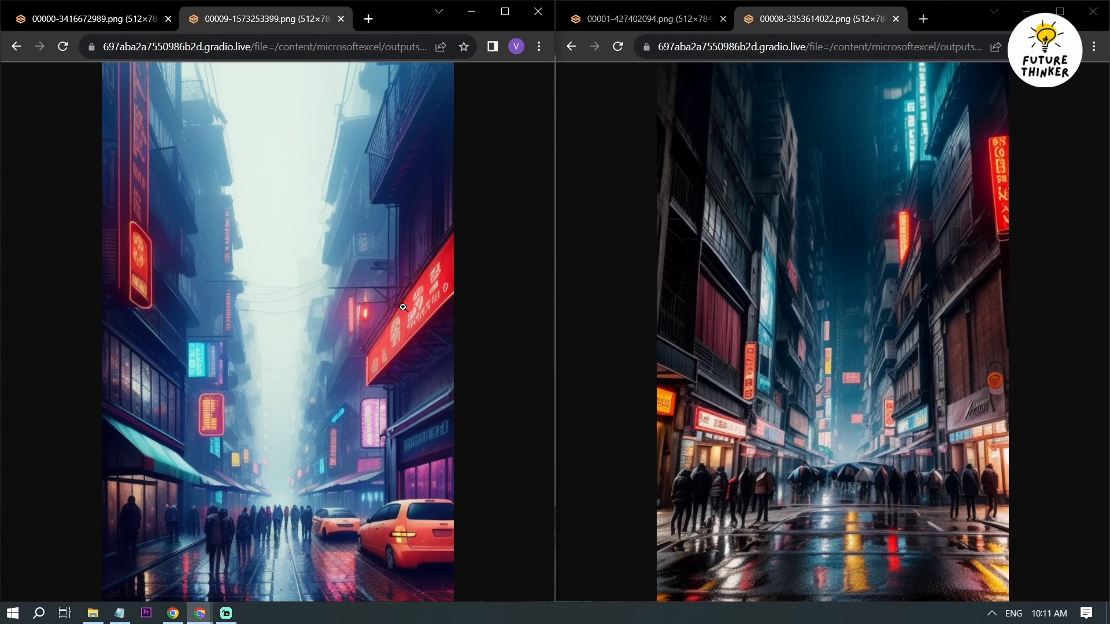
pyautogui.moveTo(341, 496)
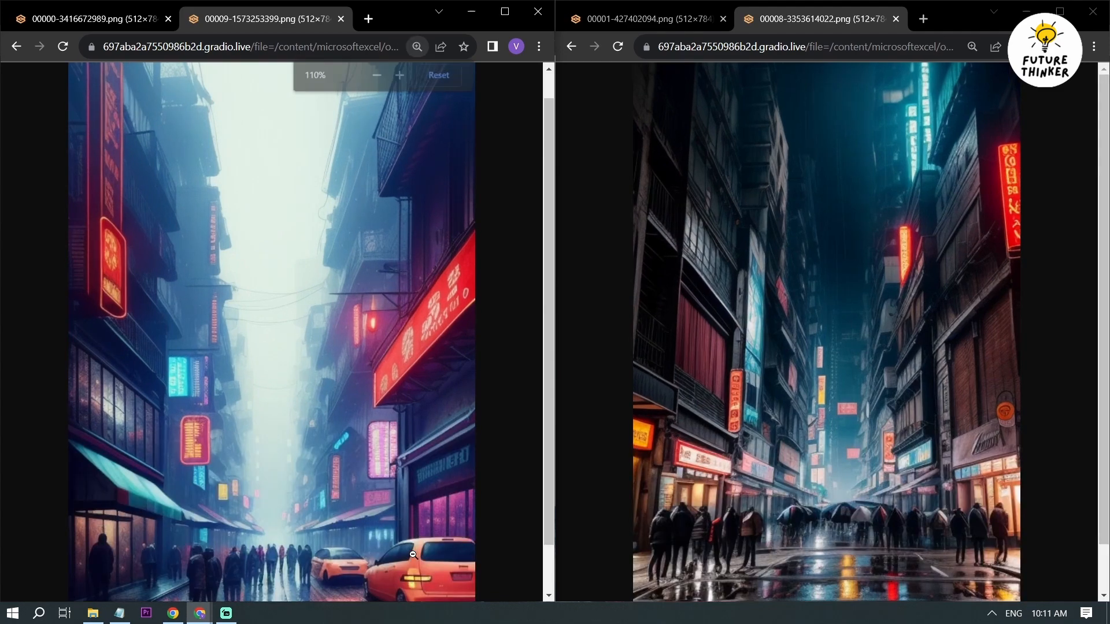
# Step: Enlarge the foggy taxi street image and scroll to compare it with the rainy umbrella street
pyautogui.click(400, 75)
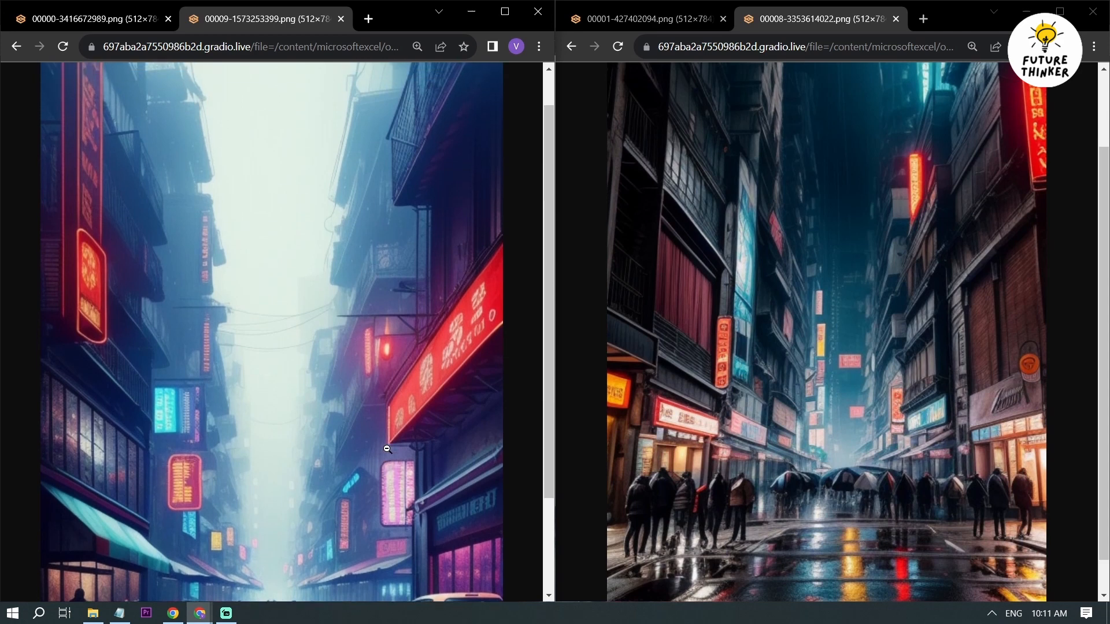
pyautogui.scroll(-3)
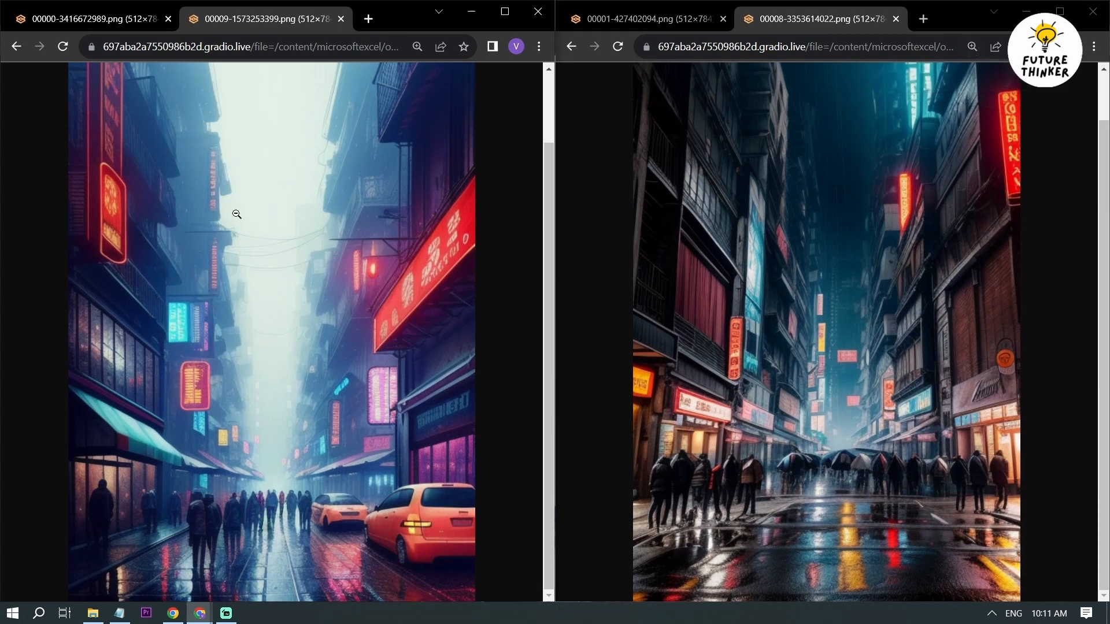
pyautogui.moveTo(242, 322)
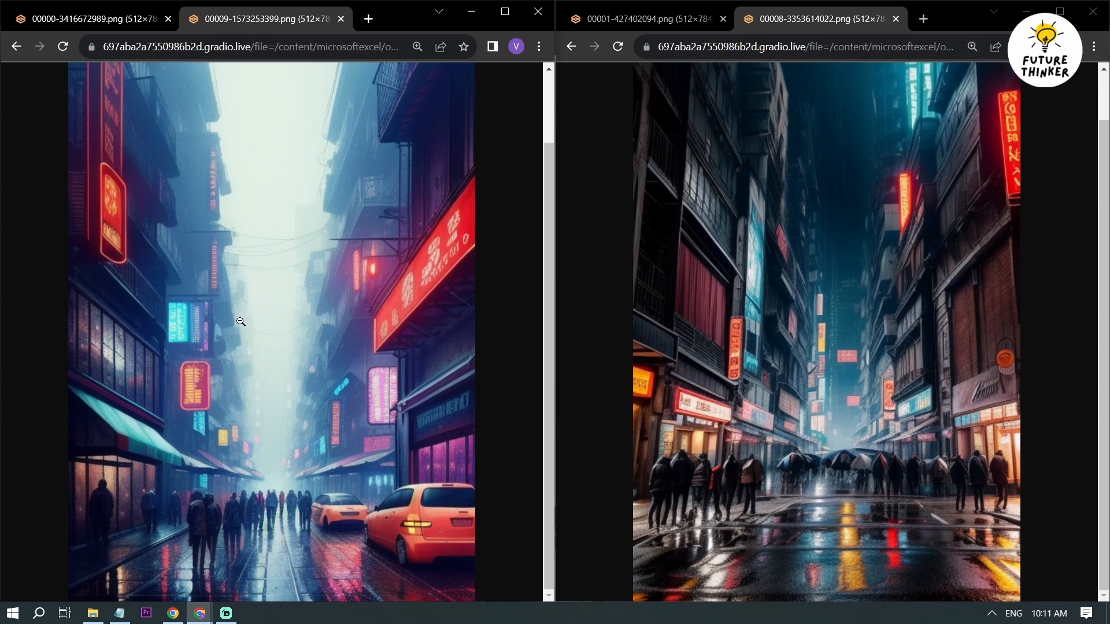
pyautogui.moveTo(267, 380)
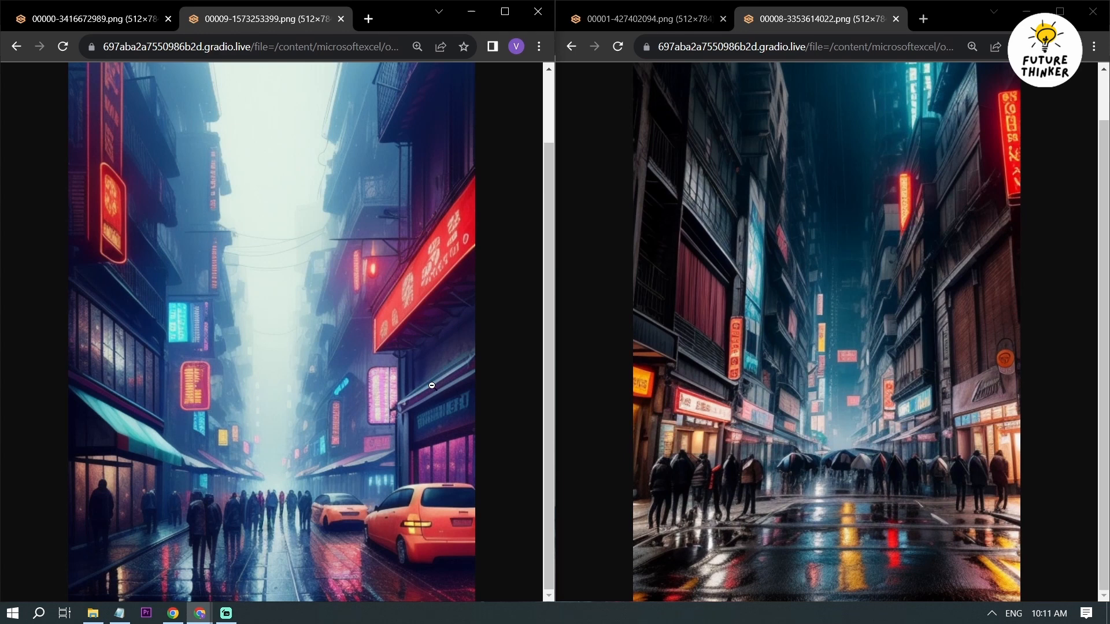
pyautogui.moveTo(946, 404)
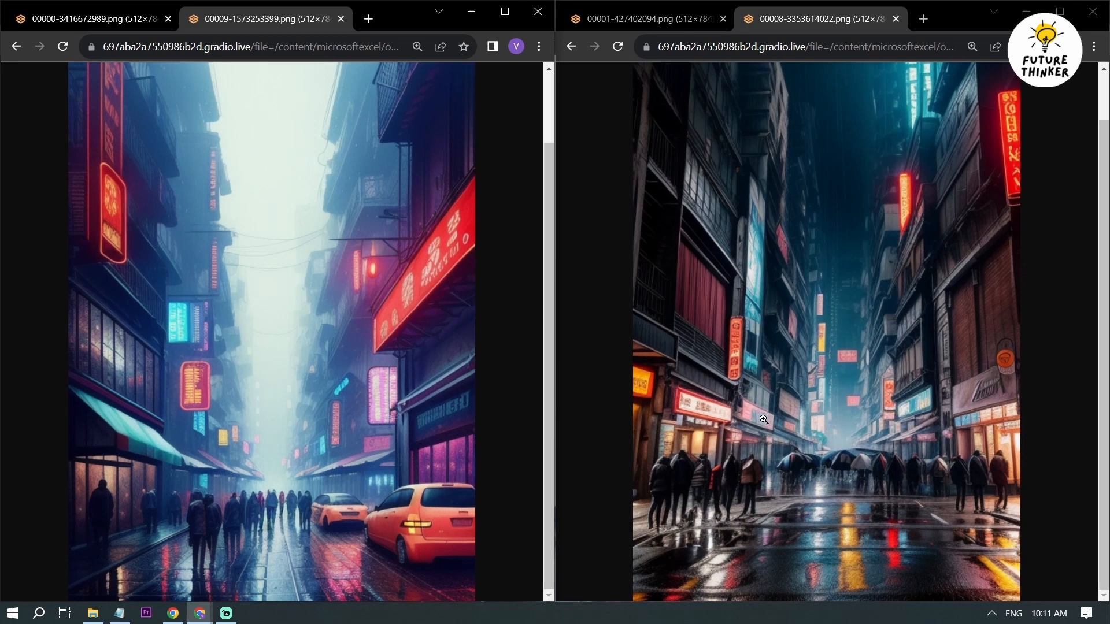
pyautogui.moveTo(818, 486)
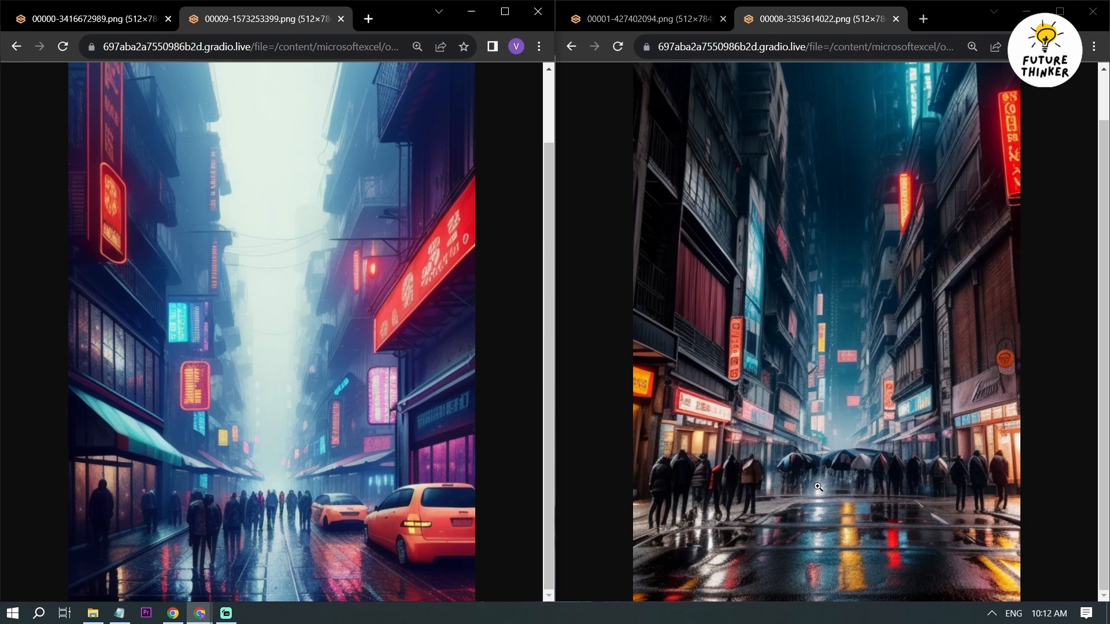
pyautogui.moveTo(898, 498)
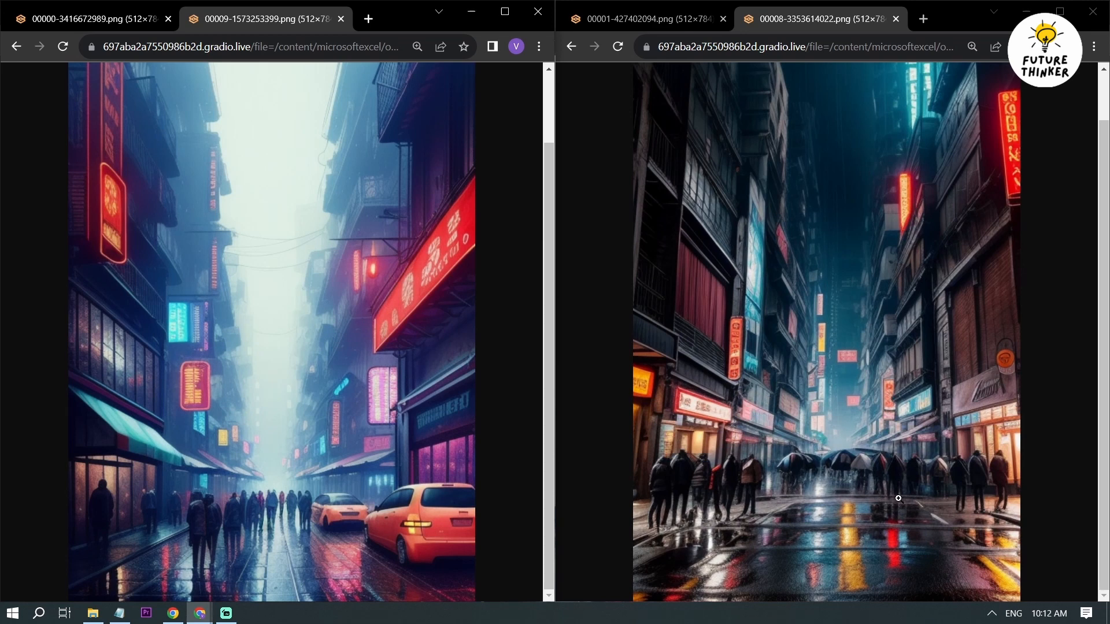
pyautogui.moveTo(832, 480)
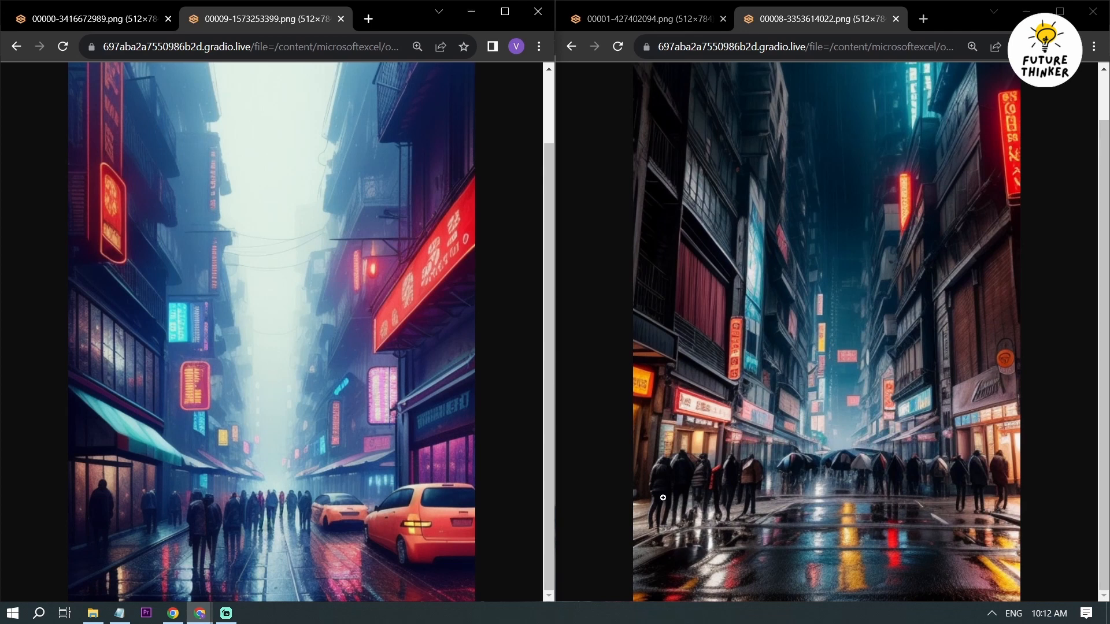
pyautogui.moveTo(322, 559)
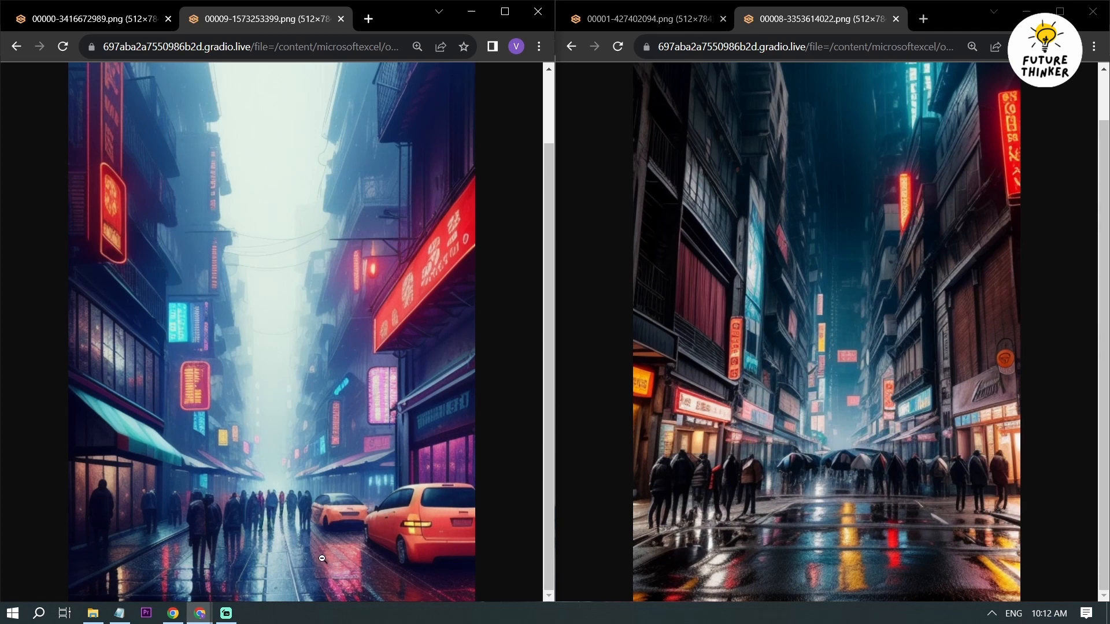
pyautogui.moveTo(174, 564)
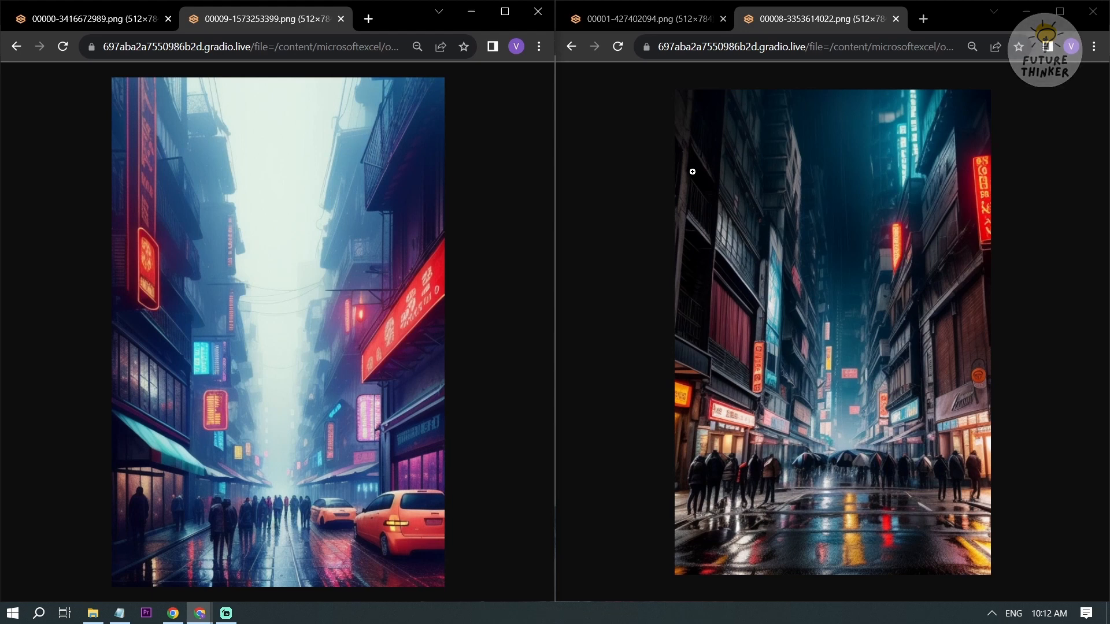
pyautogui.moveTo(627, 307)
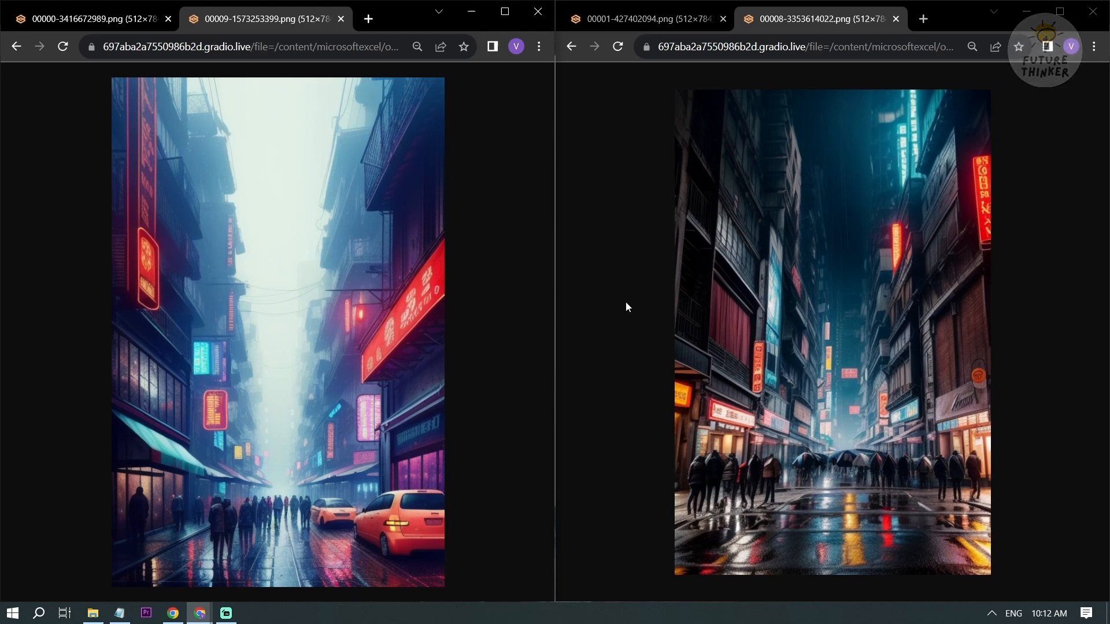